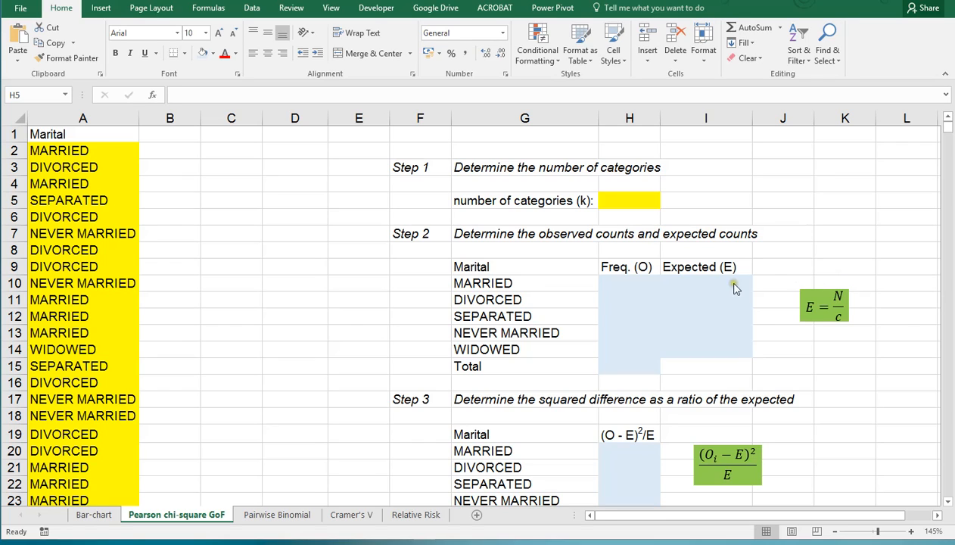
mouse_move(672, 312)
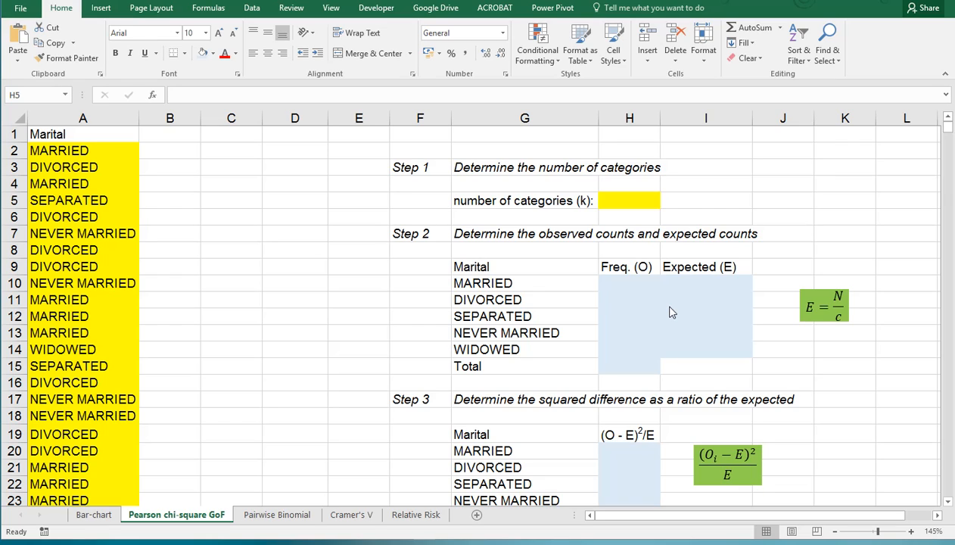
Enter 5 in H5 as the number of categories
left_click(629, 200)
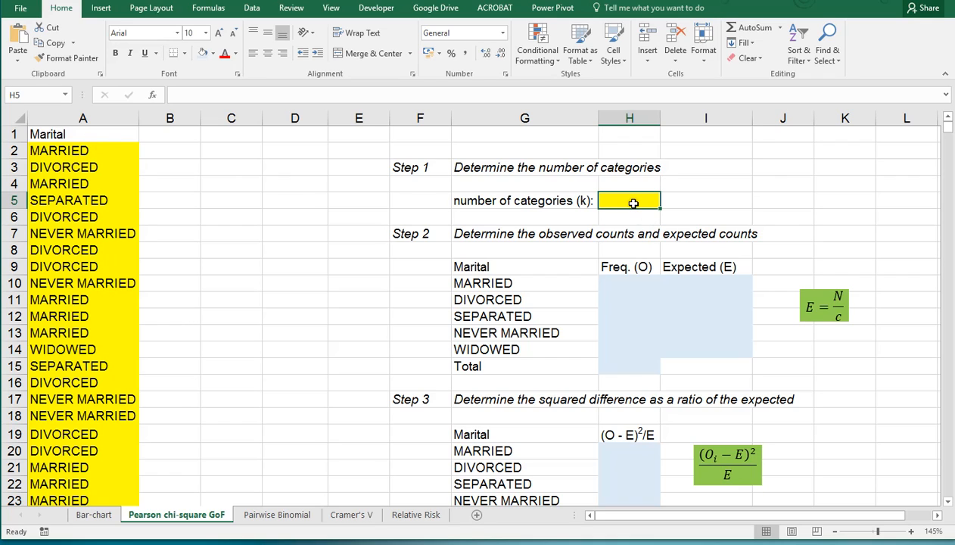
type("5")
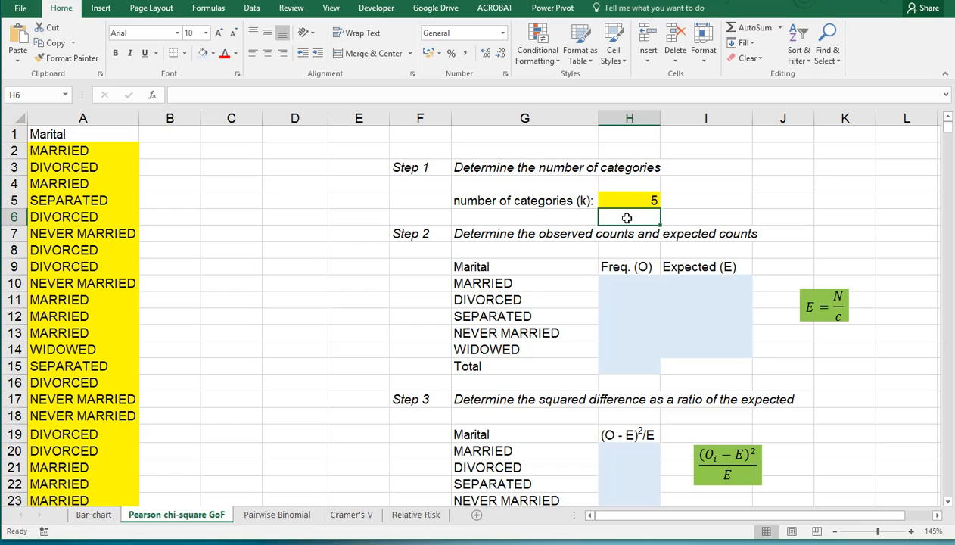
mouse_move(493, 251)
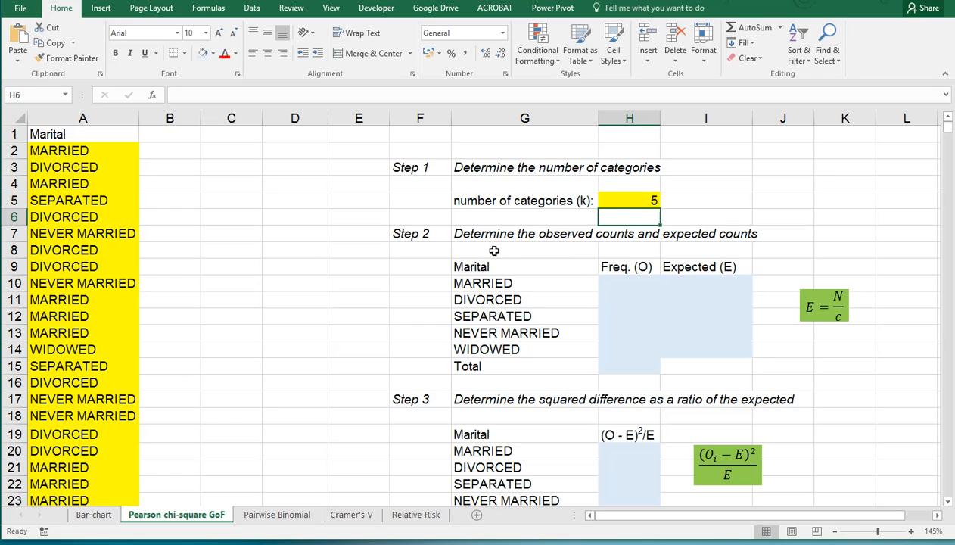
mouse_move(631, 283)
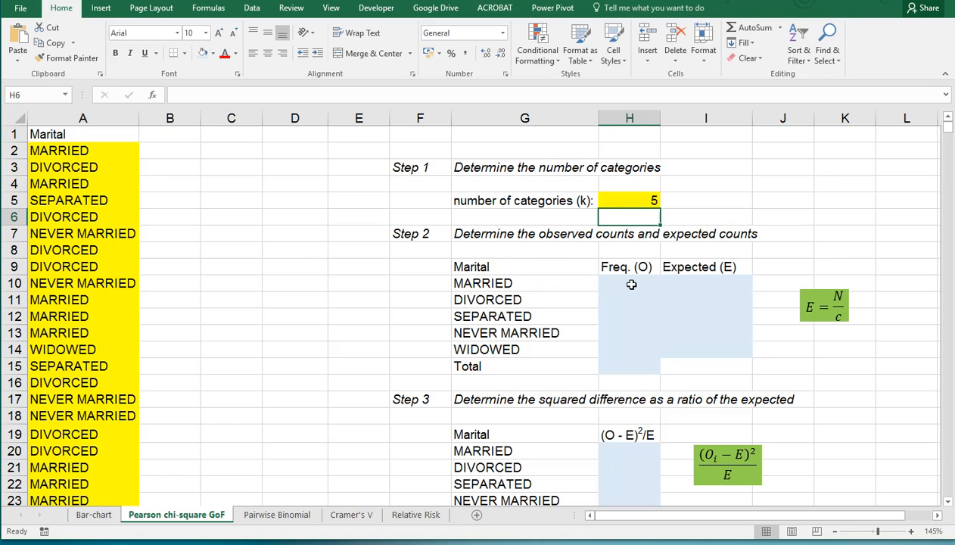
Count observed frequencies with =COUNTIF(A:A;G10): 972, 314, 79, 395, 181
left_click(629, 283)
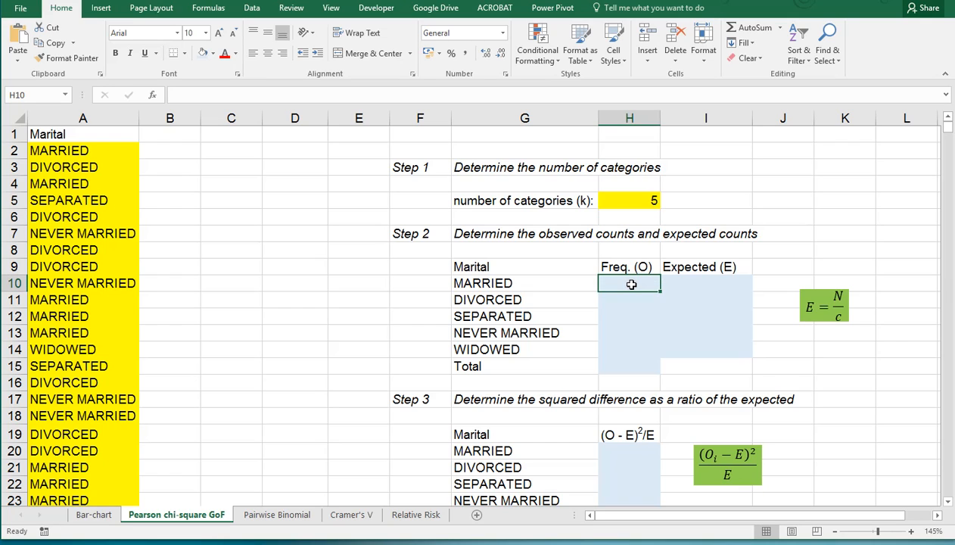
type("=")
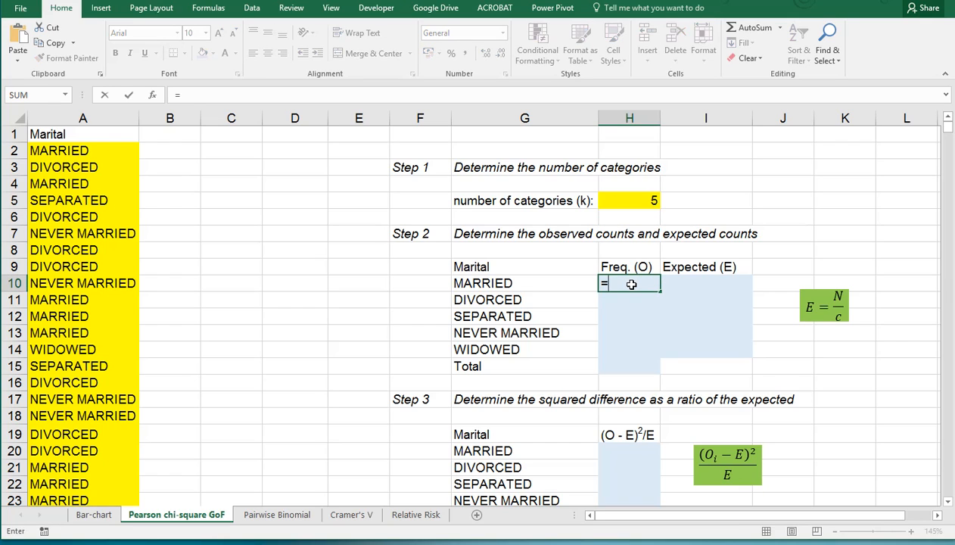
type("=countif")
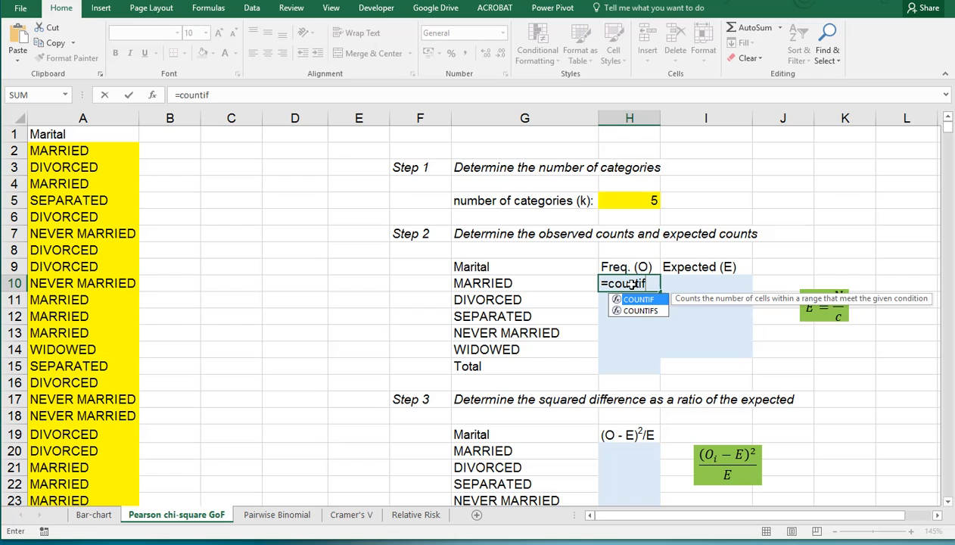
type("(")
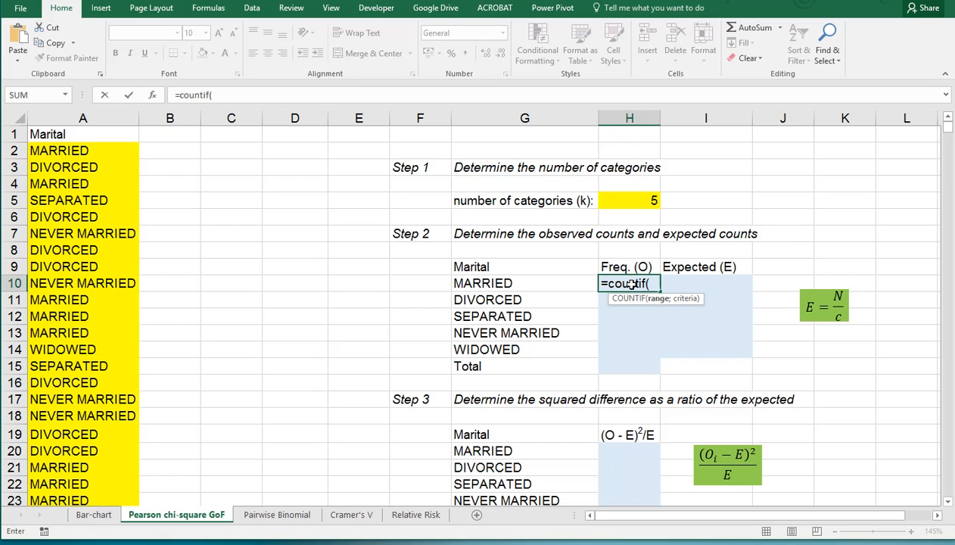
type("A:A")
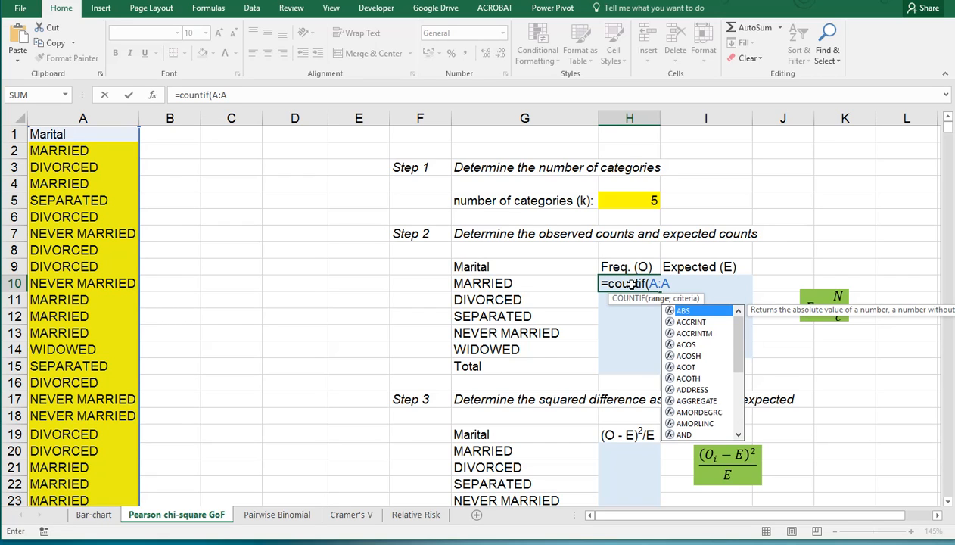
type(";")
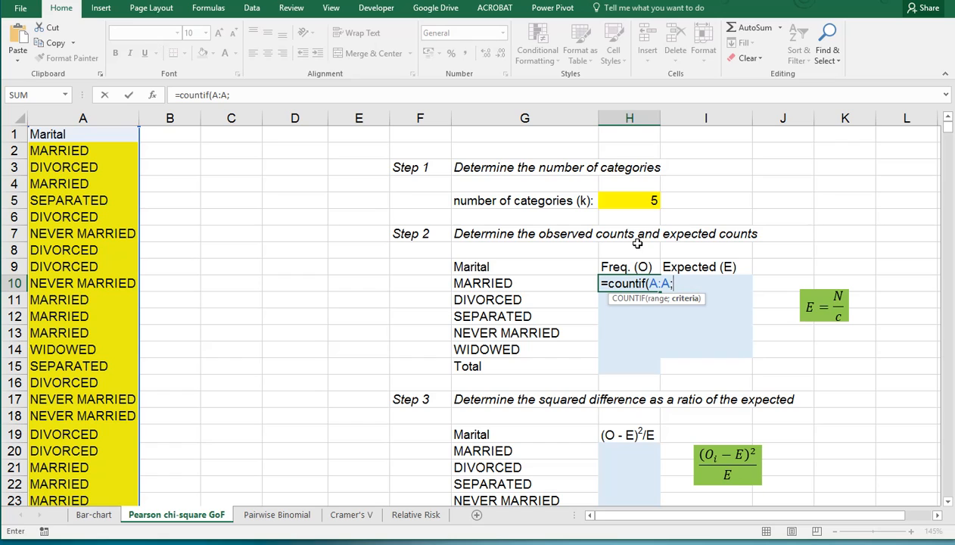
left_click(525, 283)
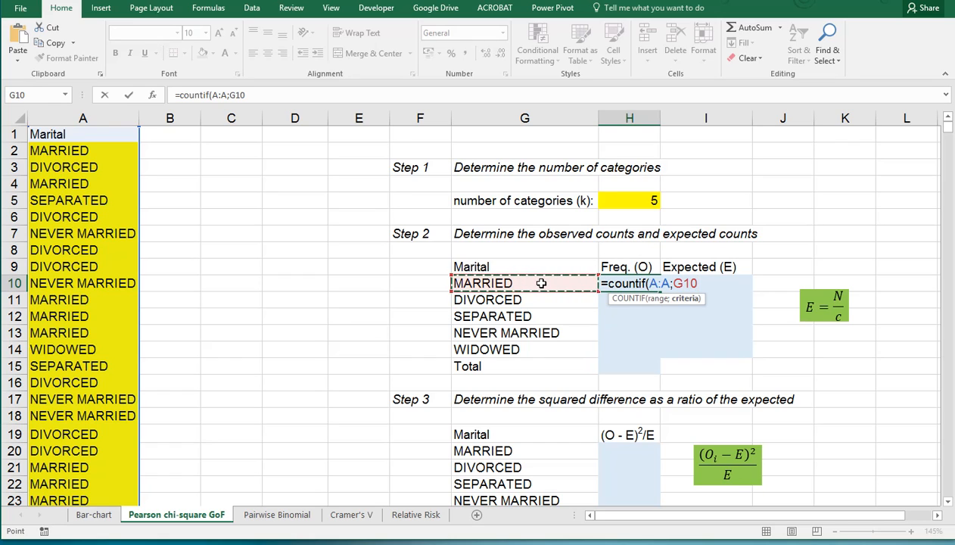
key("Enter")
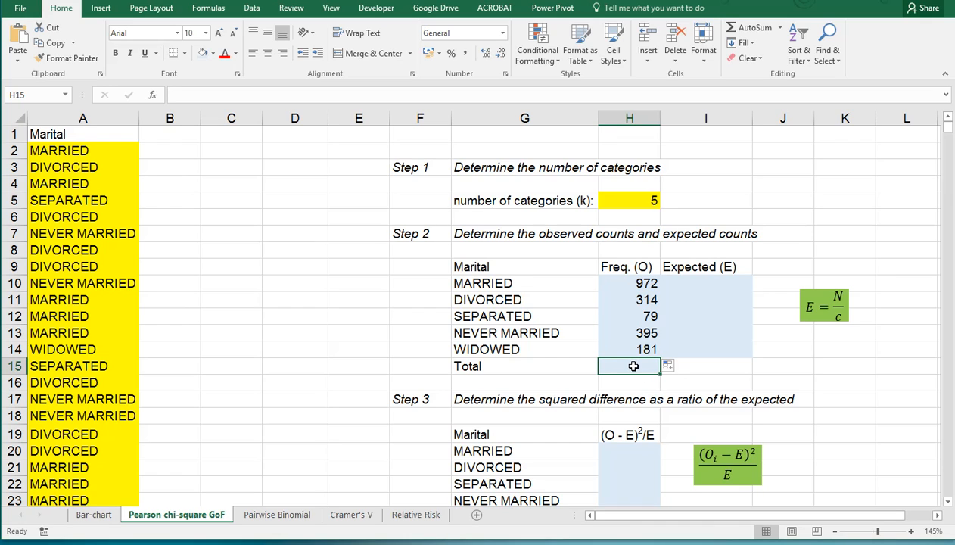
Total the observed counts in H15 with =SUM(H10:H14), giving 1941
type("=SUM(H10:H14)")
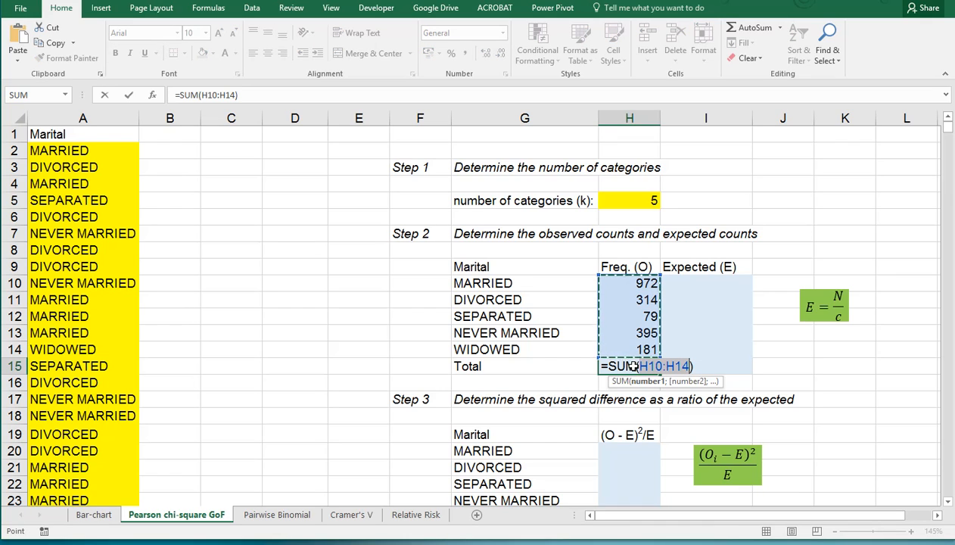
key("Enter")
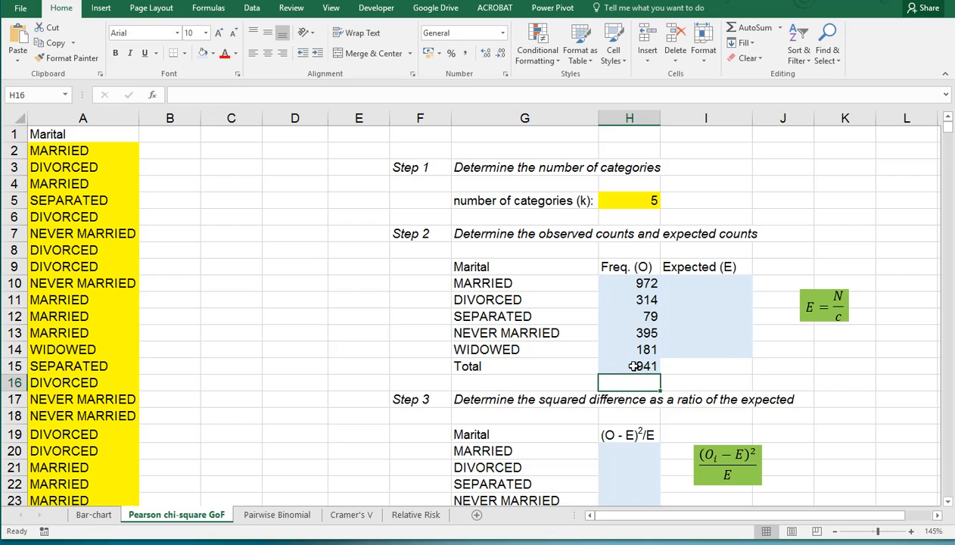
mouse_move(597, 367)
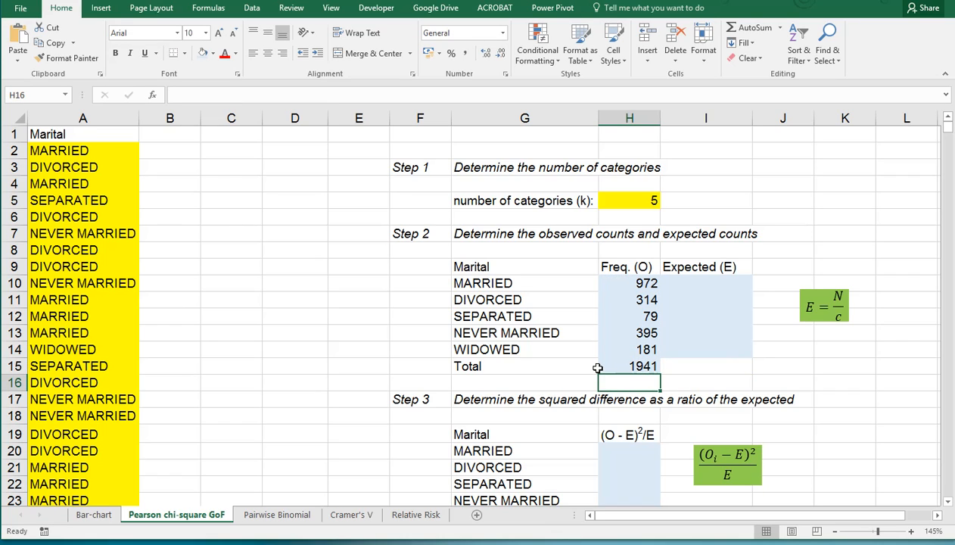
mouse_move(636, 367)
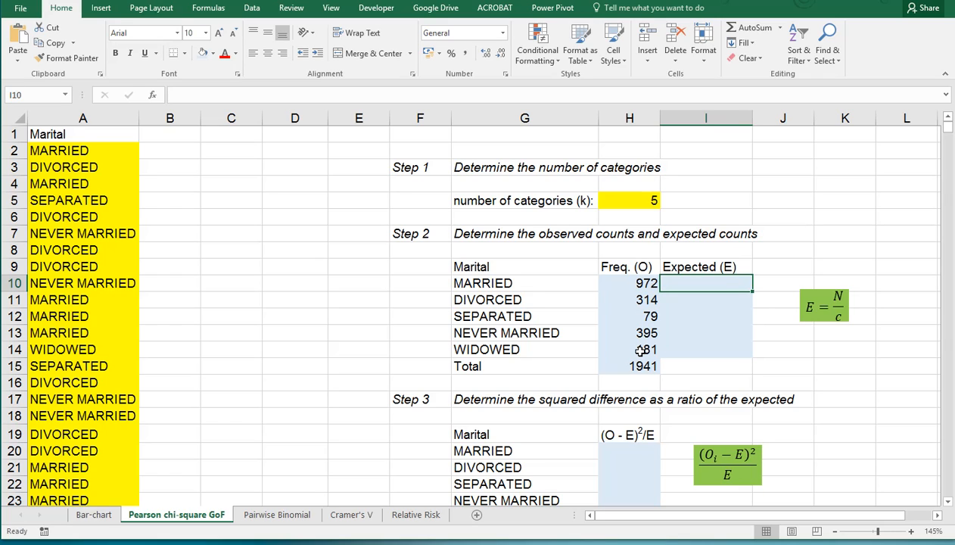
mouse_move(690, 349)
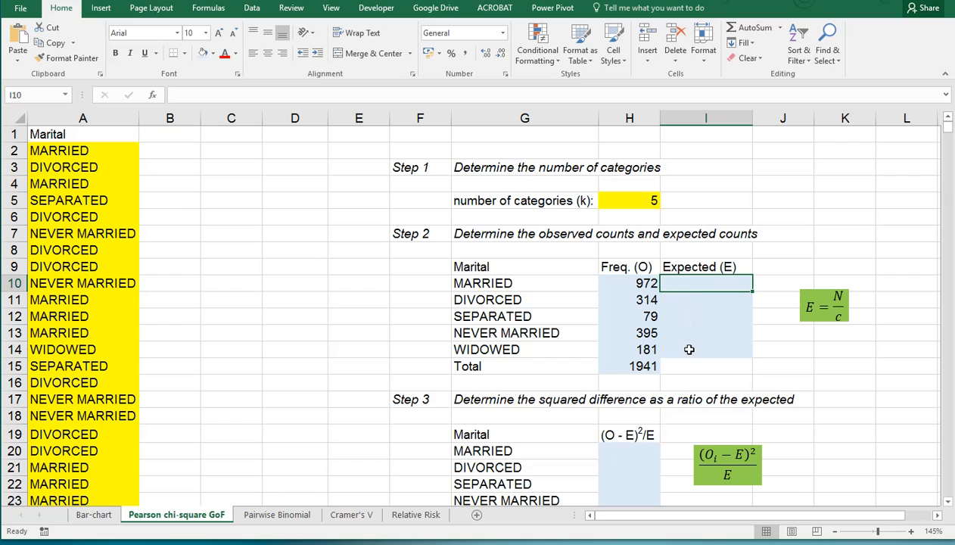
mouse_move(690, 327)
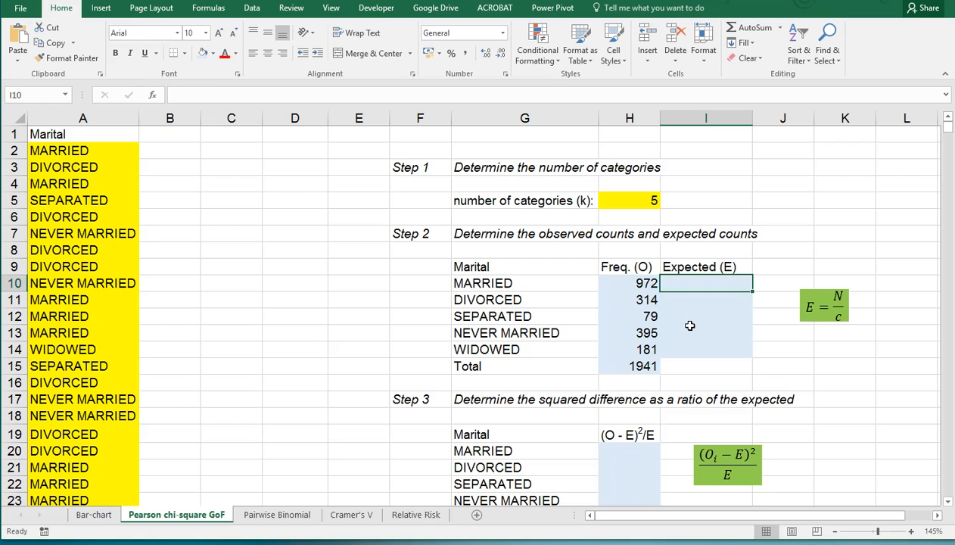
Fill I10:I14 with expected count =$H$15/$H$5, giving 388.2 per category
type("=")
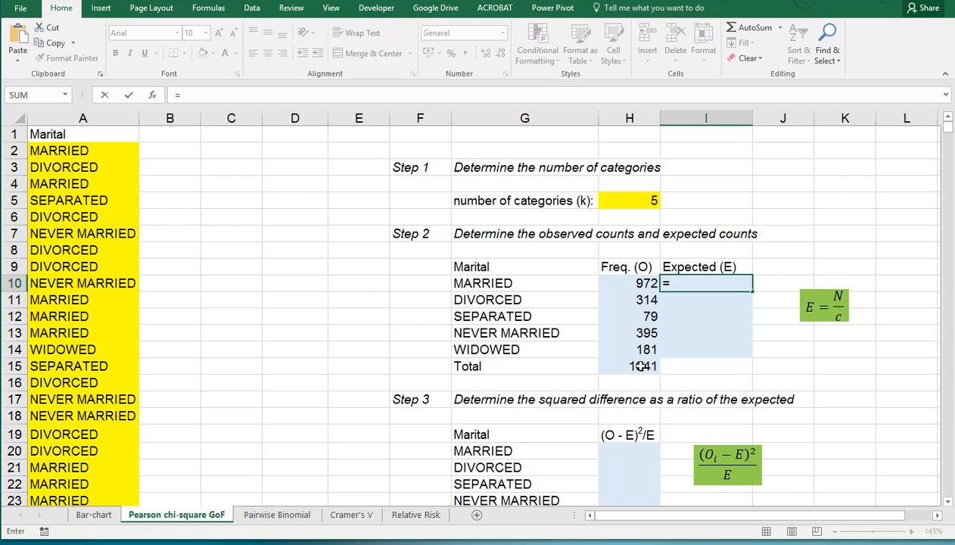
left_click(633, 366)
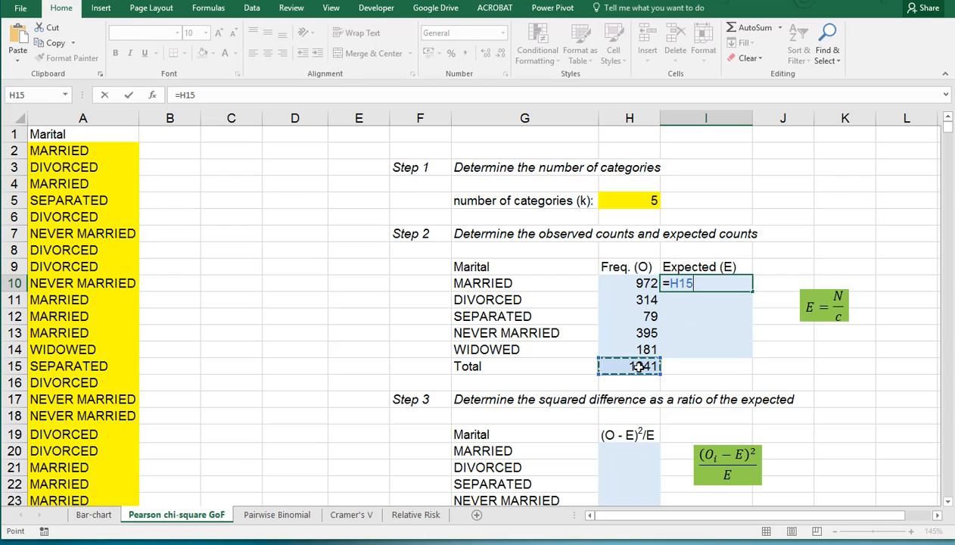
key("F4")
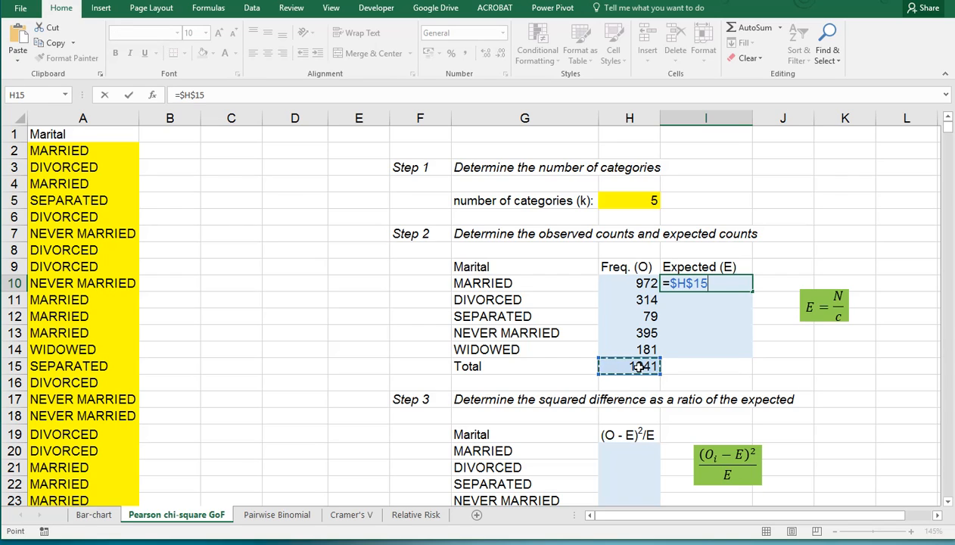
type("/$H$5")
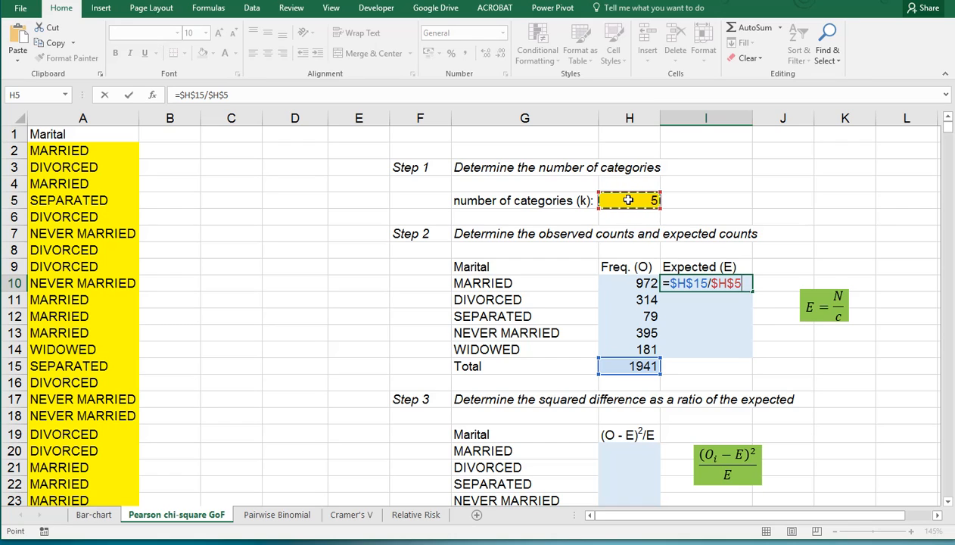
key("Enter")
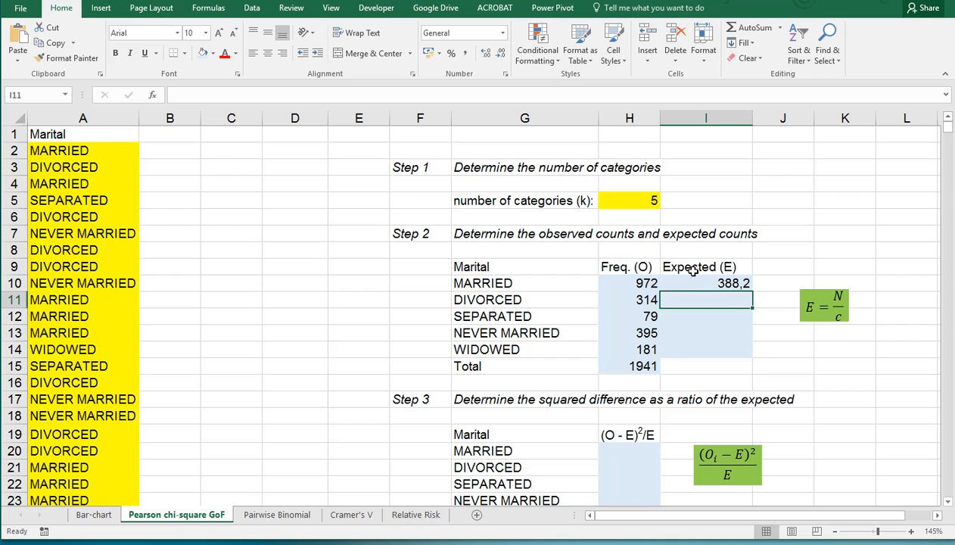
left_click(705, 283)
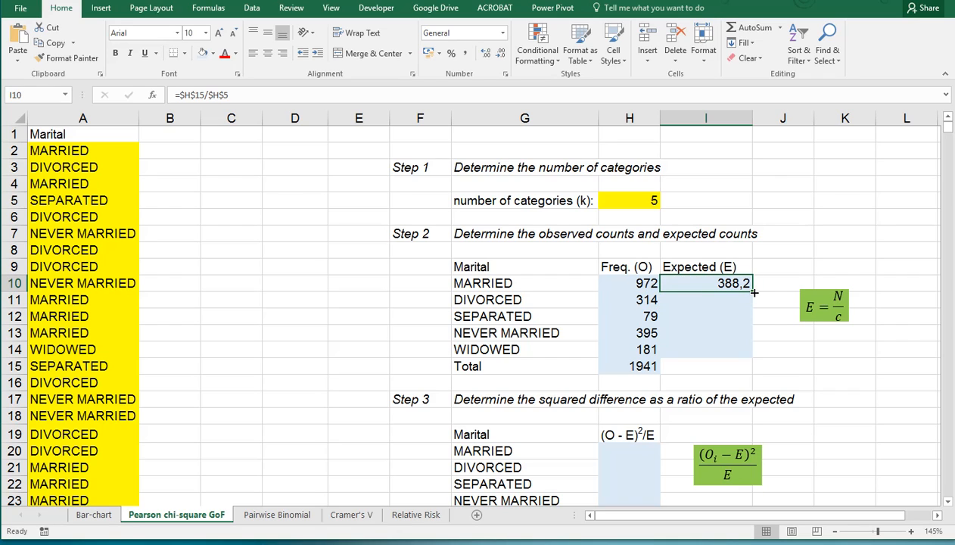
left_click_drag(752, 293, 752, 350)
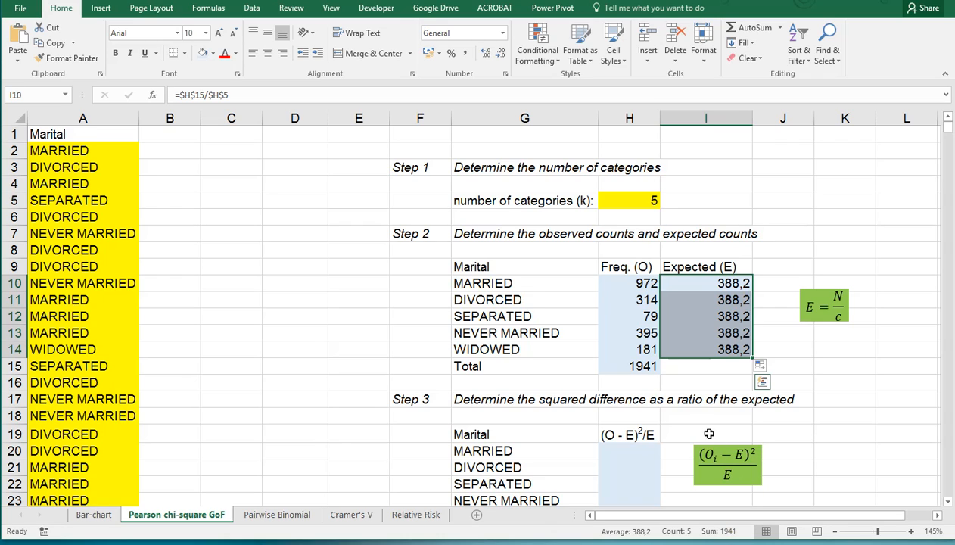
left_click(707, 349)
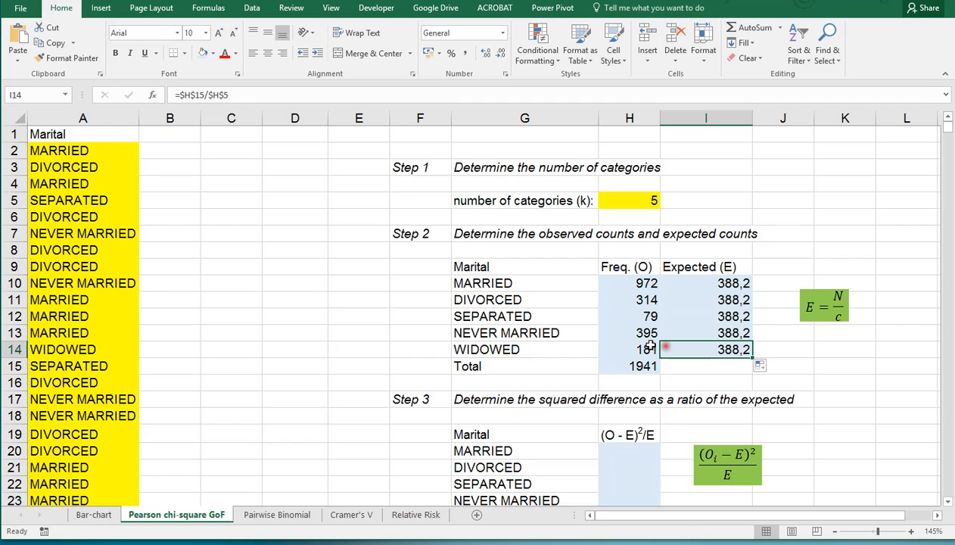
Enter =(H10-I10)^2/I10 in H20, giving 877.956 for MARRIED
type("=(")
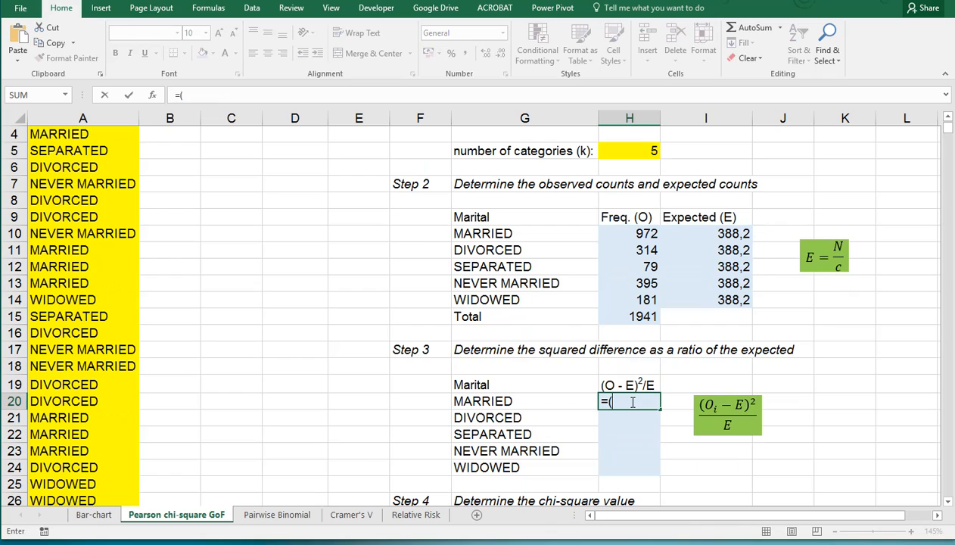
left_click(629, 234)
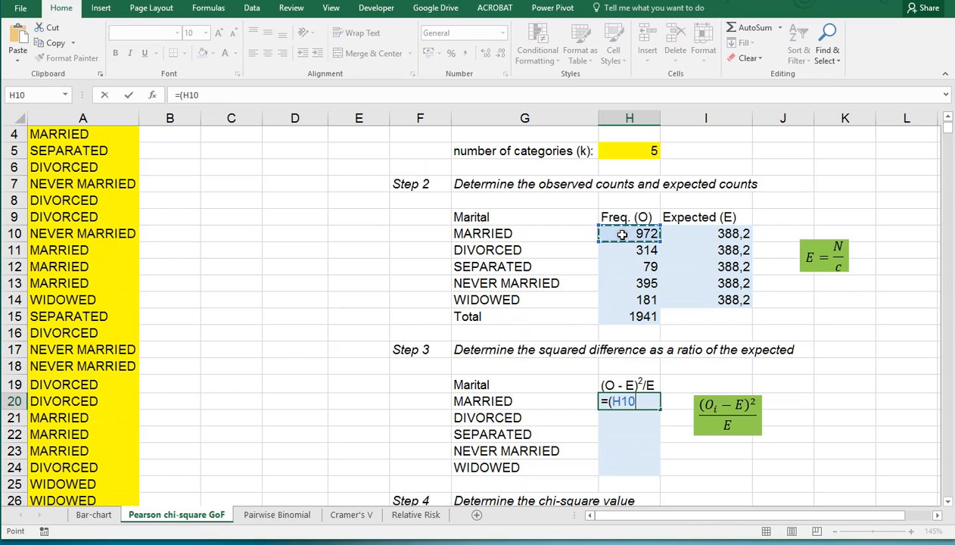
type("-")
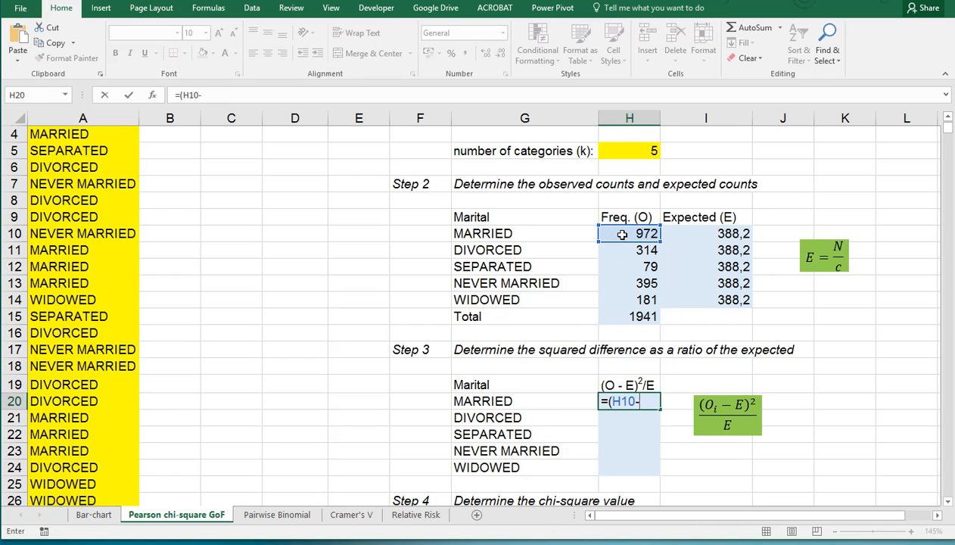
left_click(705, 233)
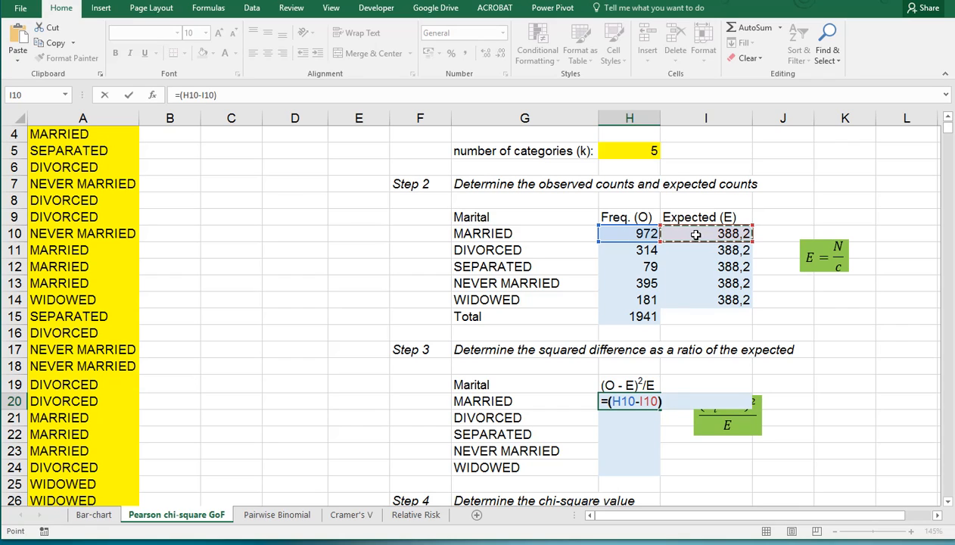
type("^")
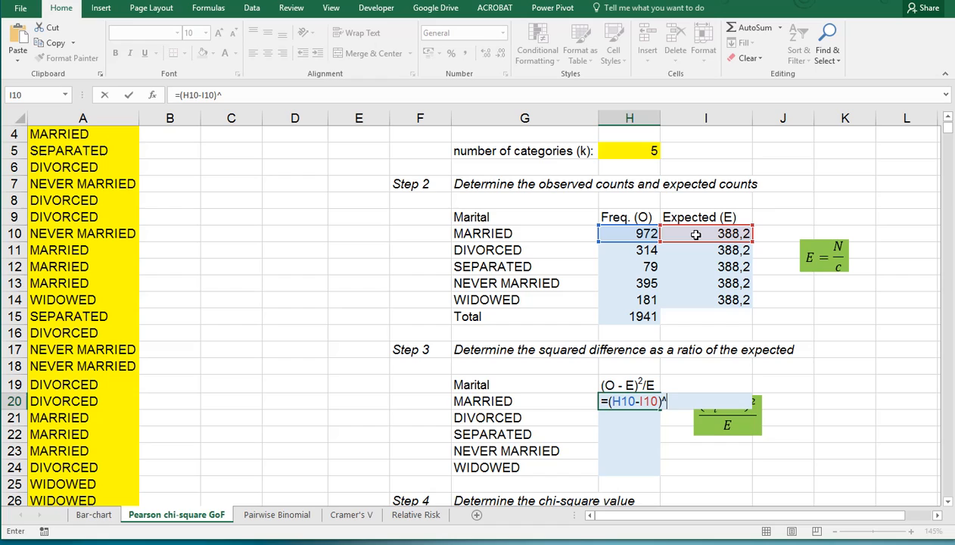
type("2")
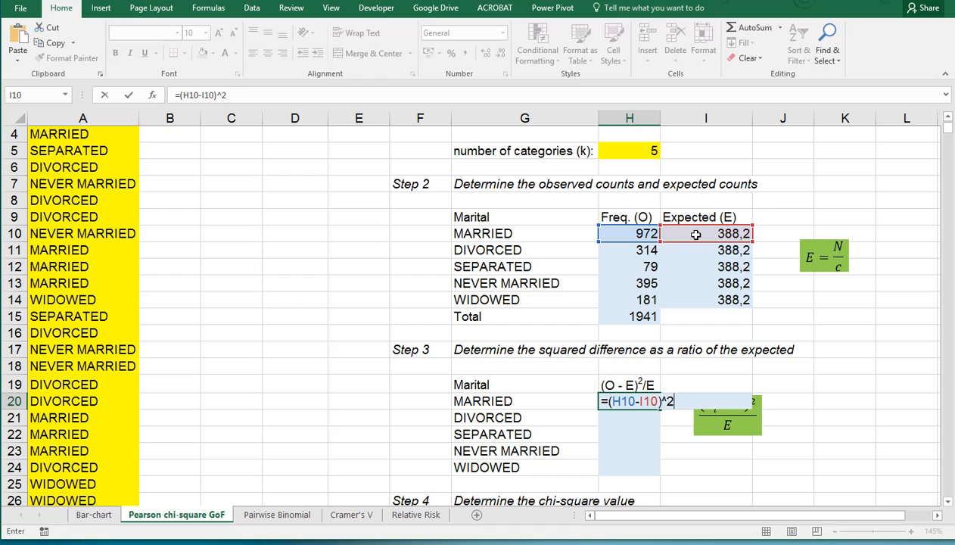
type("/")
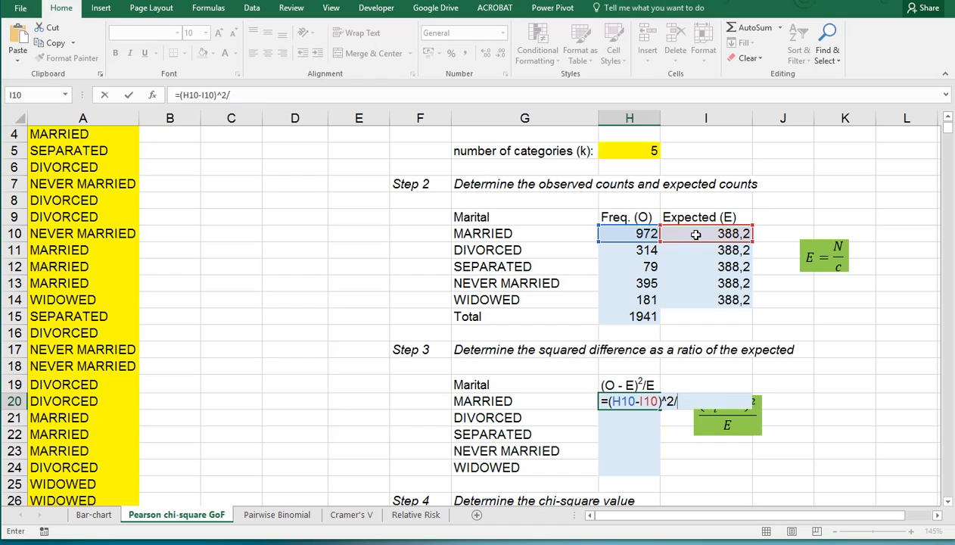
left_click(704, 233)
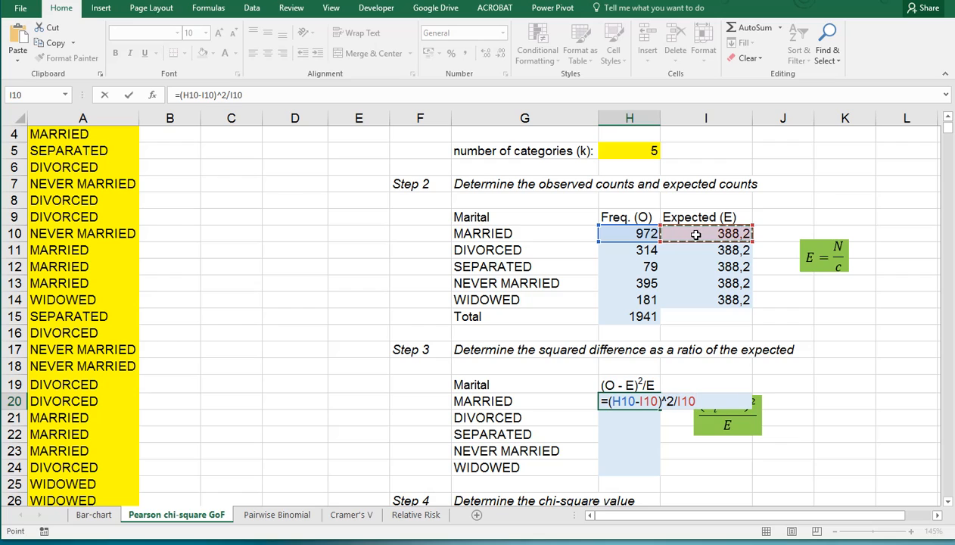
key("Enter")
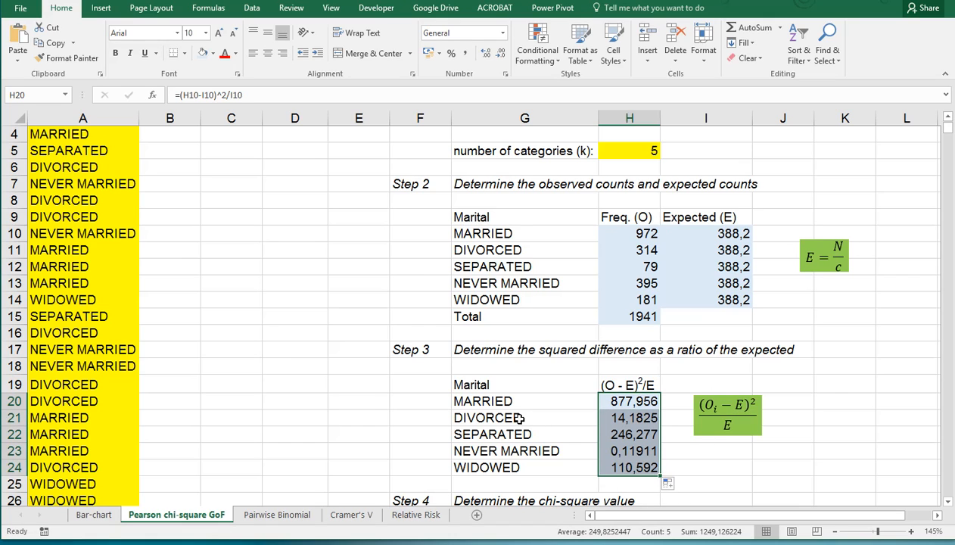
scroll("down", 3)
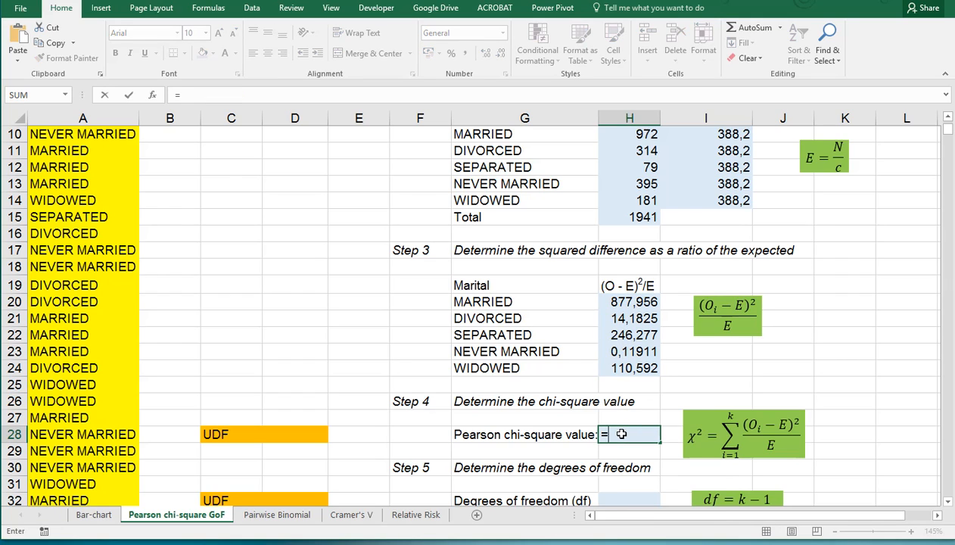
Sum H20:H24 in H28 for a chi-square value of 1249.13
type("=sum(")
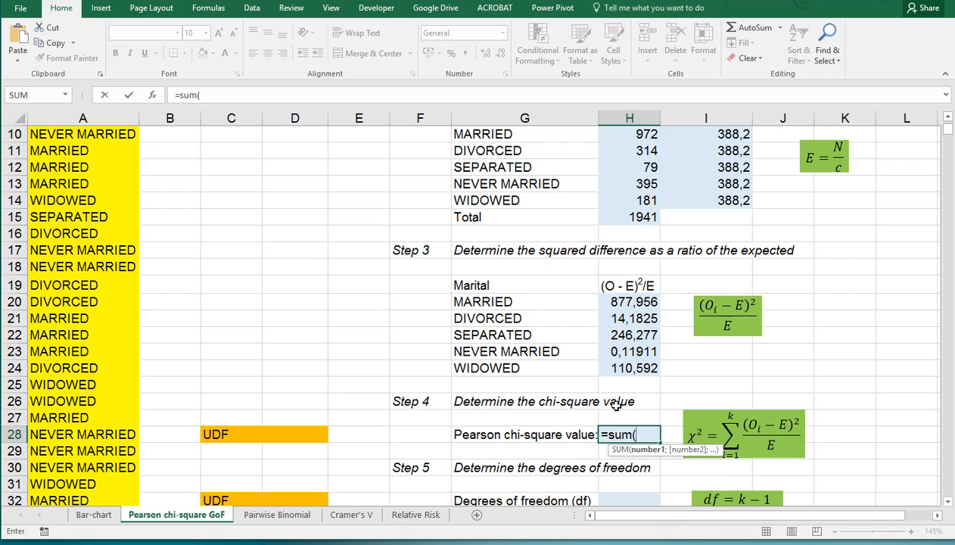
left_click_drag(629, 301, 629, 367)
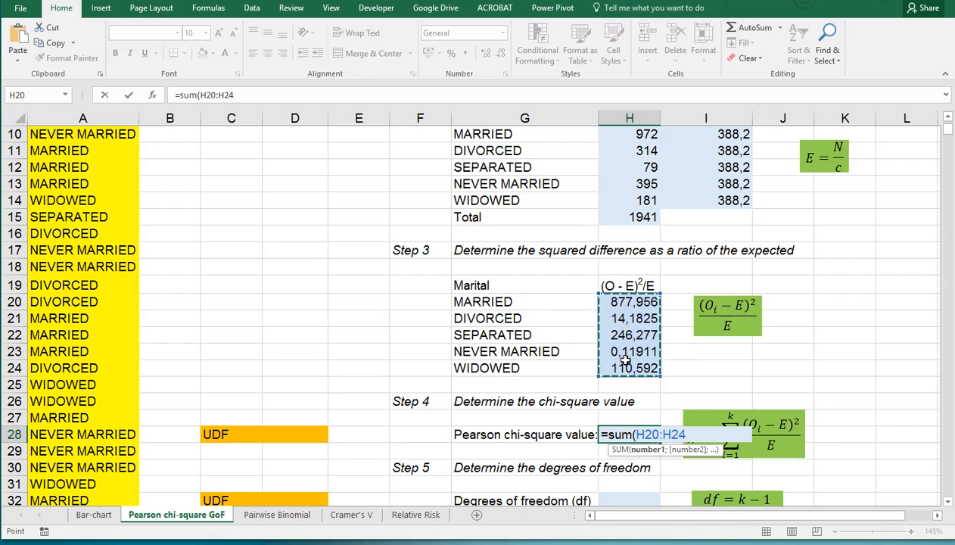
key("Enter")
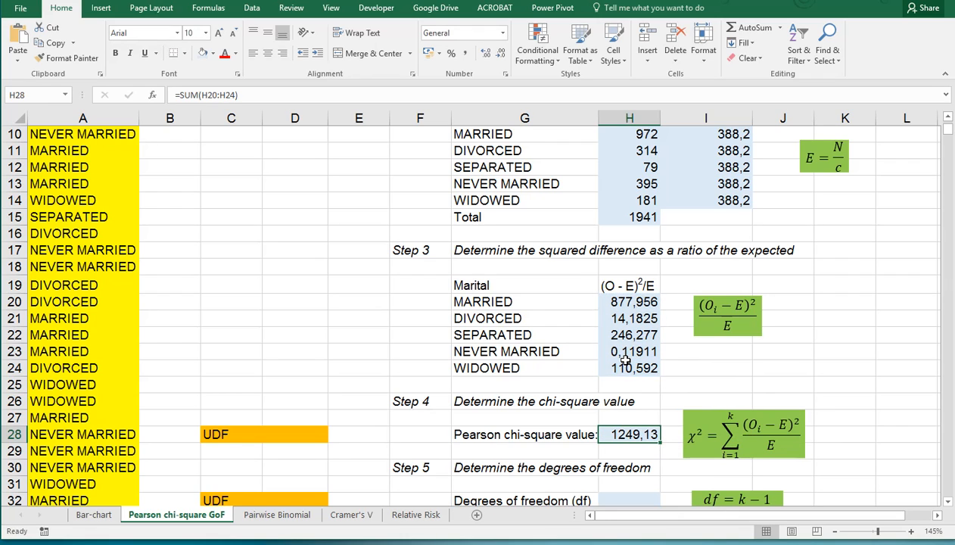
scroll("down", 3)
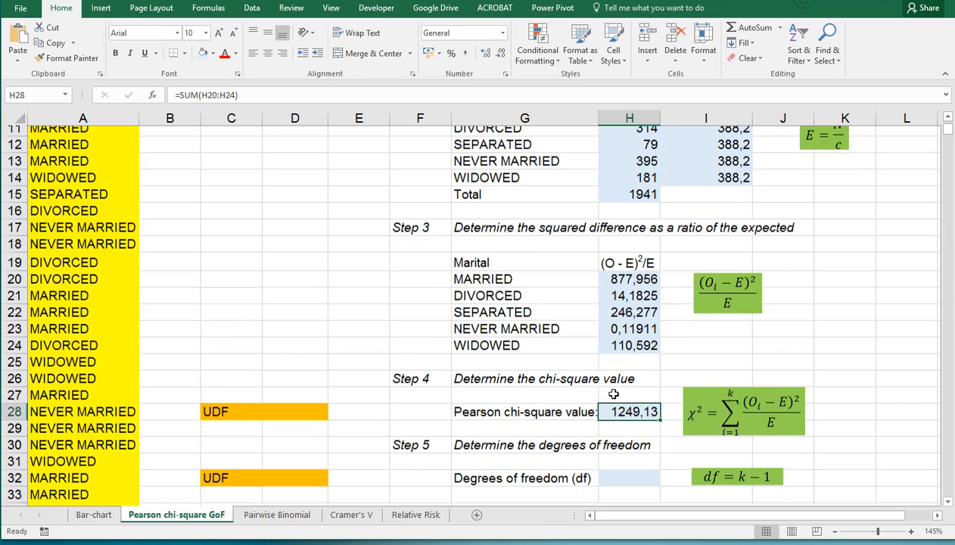
Enter =H5-1 in H32 for 4 degrees of freedom
scroll("down", 3)
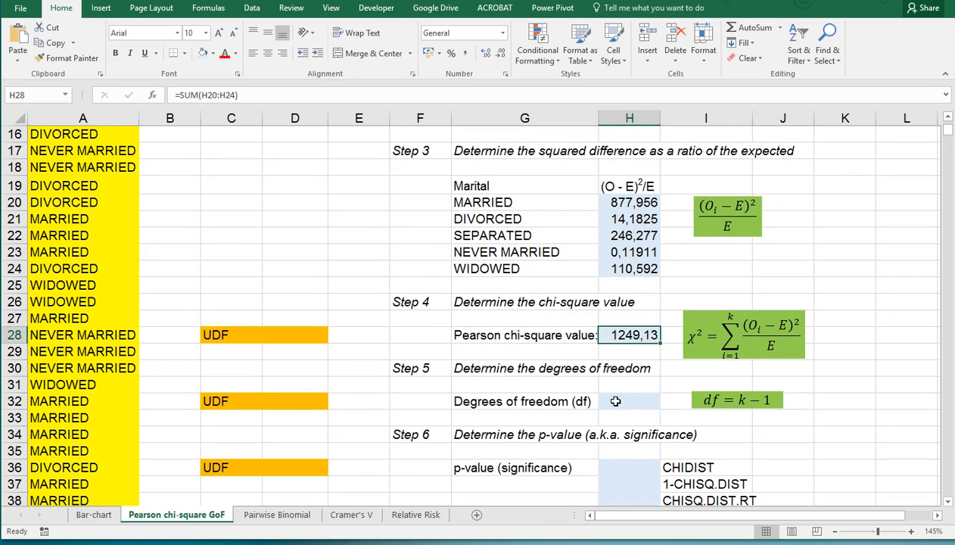
left_click(628, 400)
type("=")
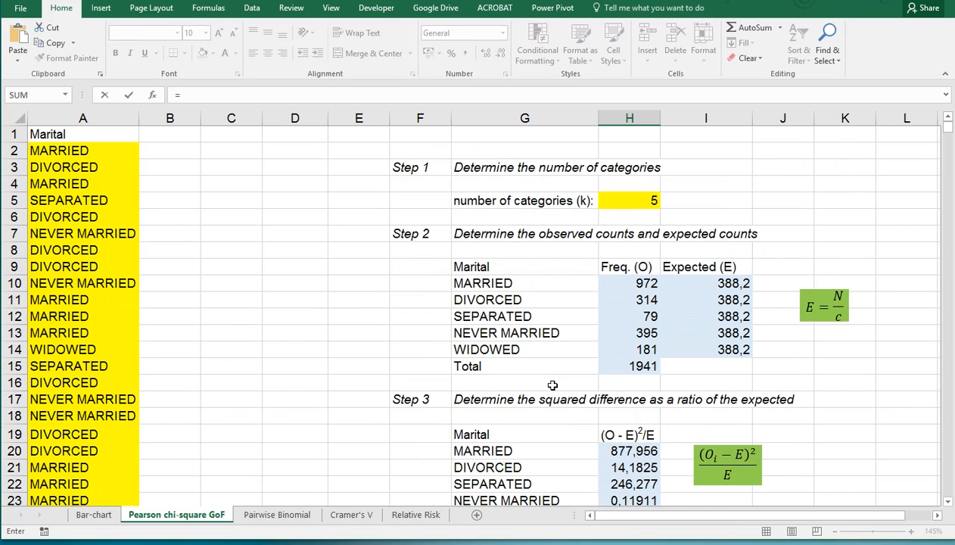
left_click(630, 200)
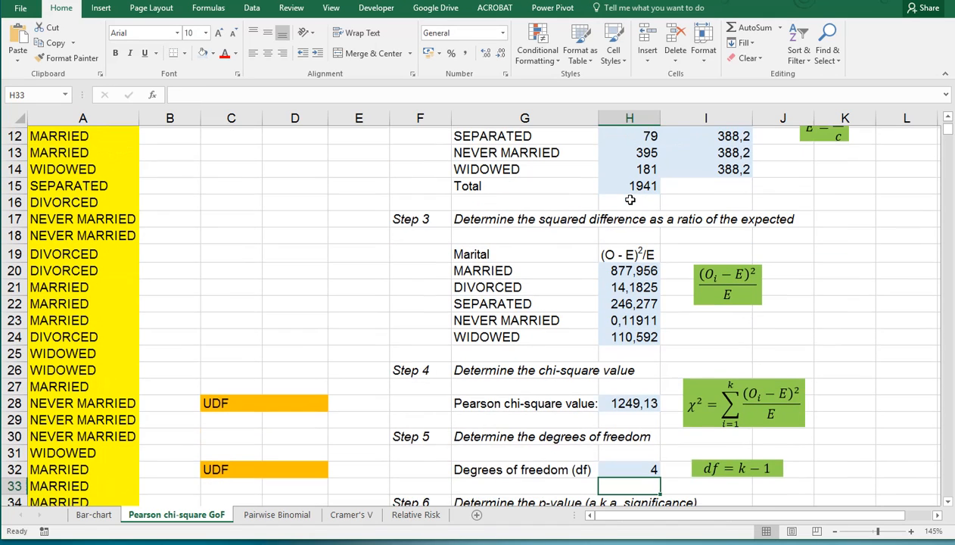
scroll("down", 3)
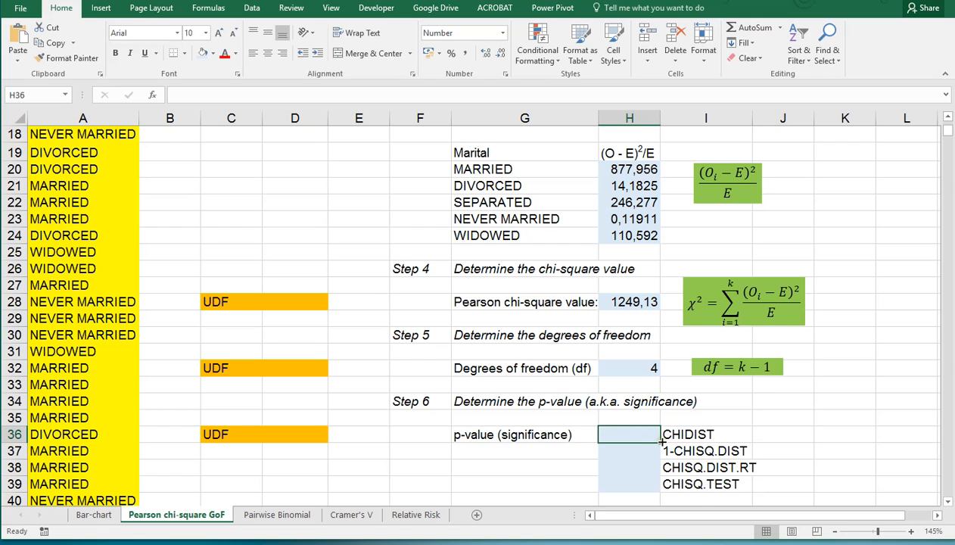
Enter =CHIDIST(H28;H32) in H36 for a p-value of 0,0000
type("=chid")
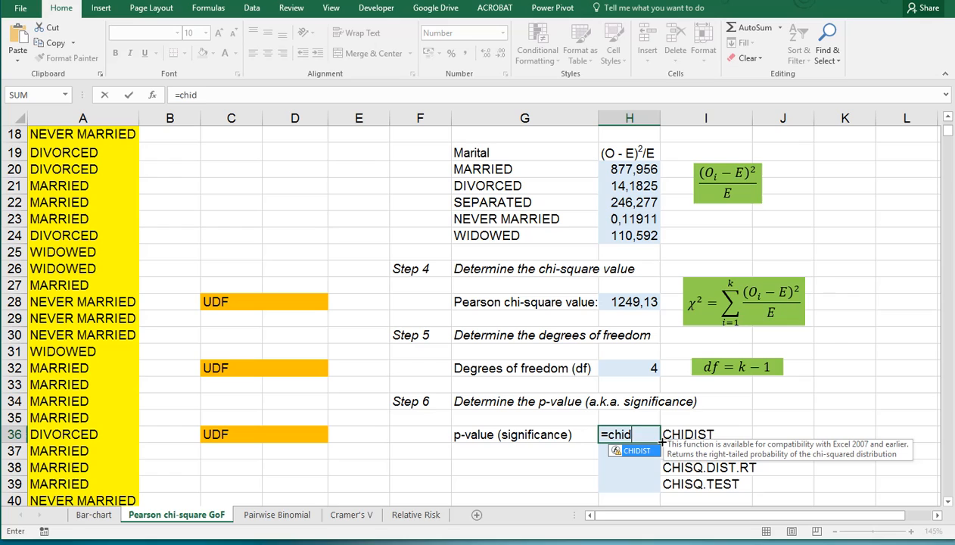
type("ist(")
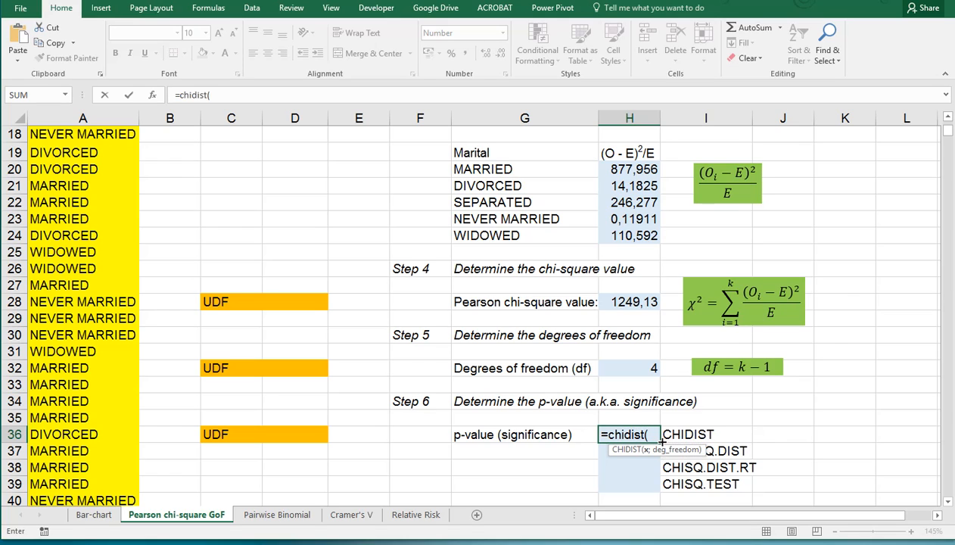
left_click(629, 302)
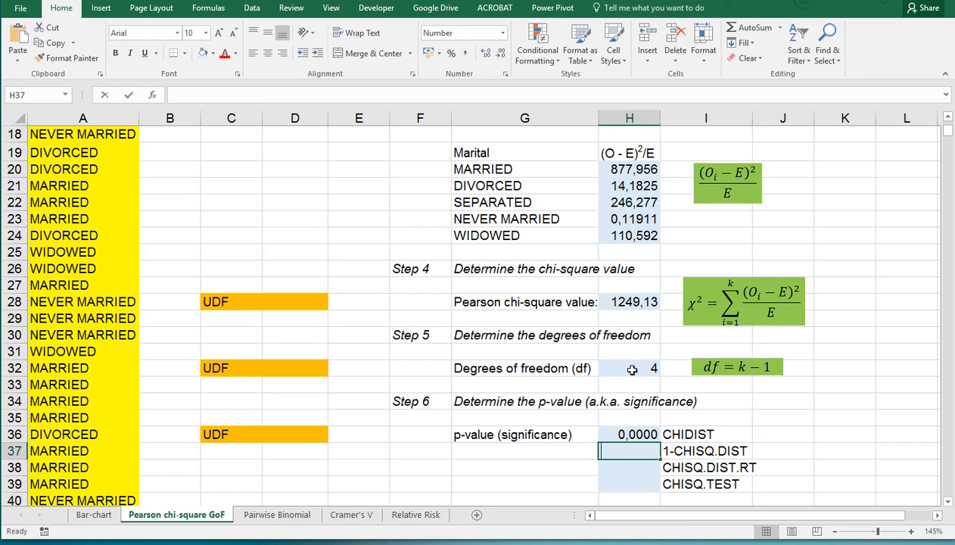
Enter =1-CHISQ.DIST(H28;H32;TRUE) in H37, also giving 0,0000
type("=1-")
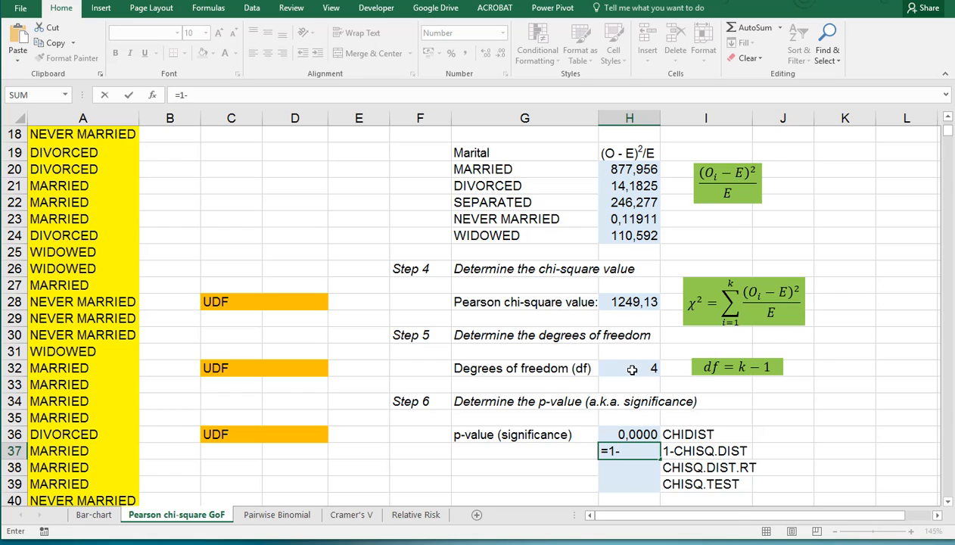
type("chisq.dist(")
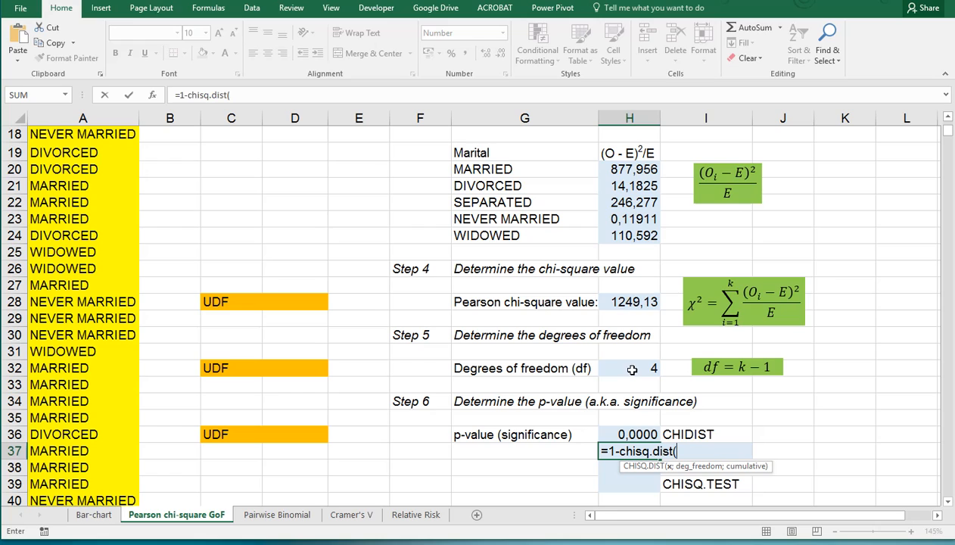
left_click(628, 302)
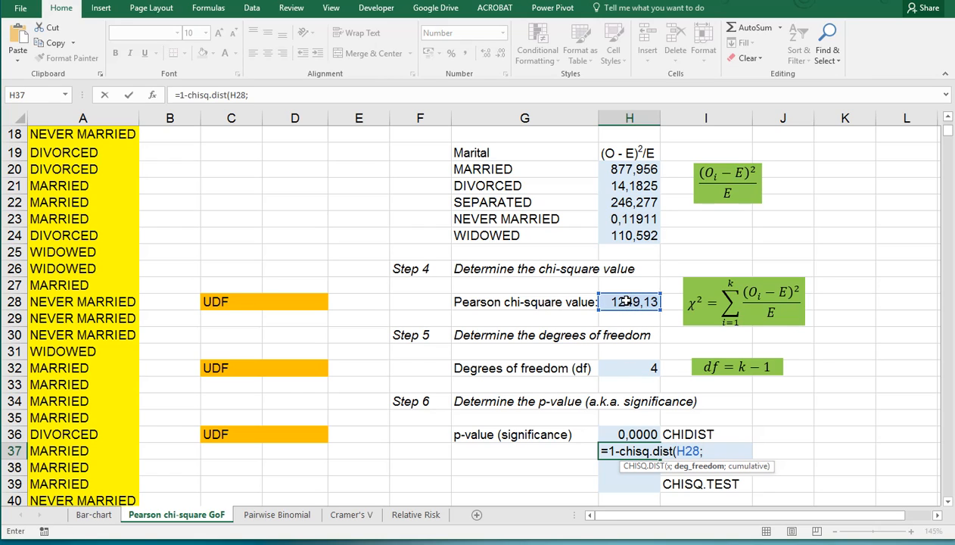
left_click(630, 367)
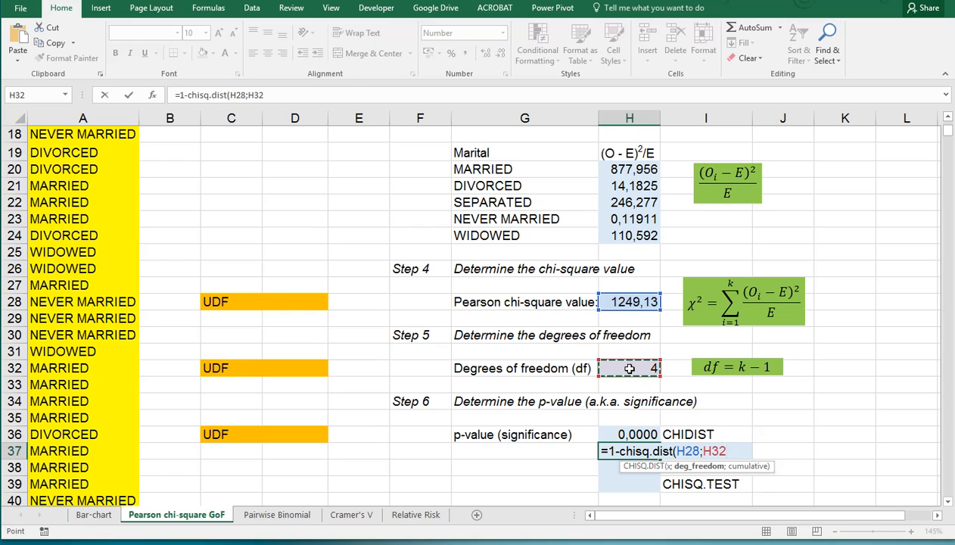
type(";TRUE")
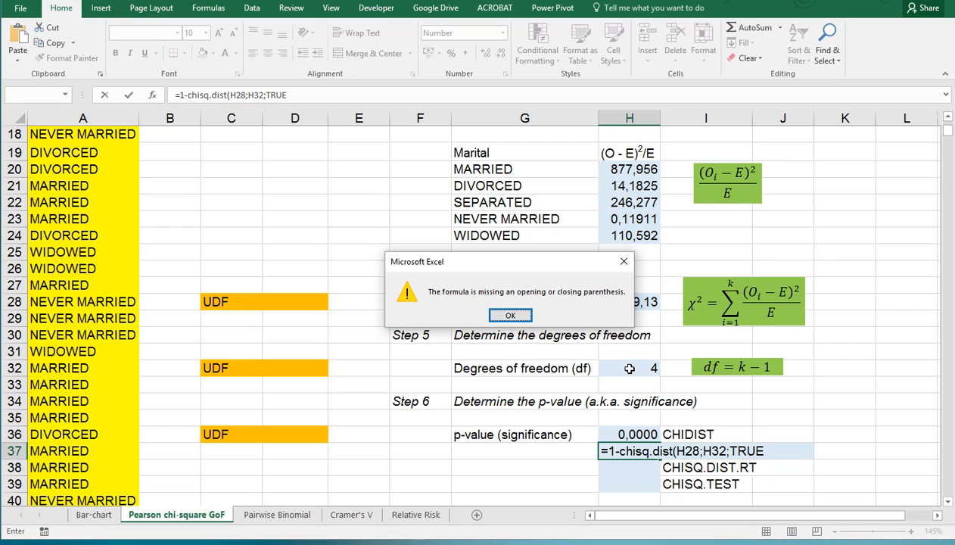
left_click(510, 315)
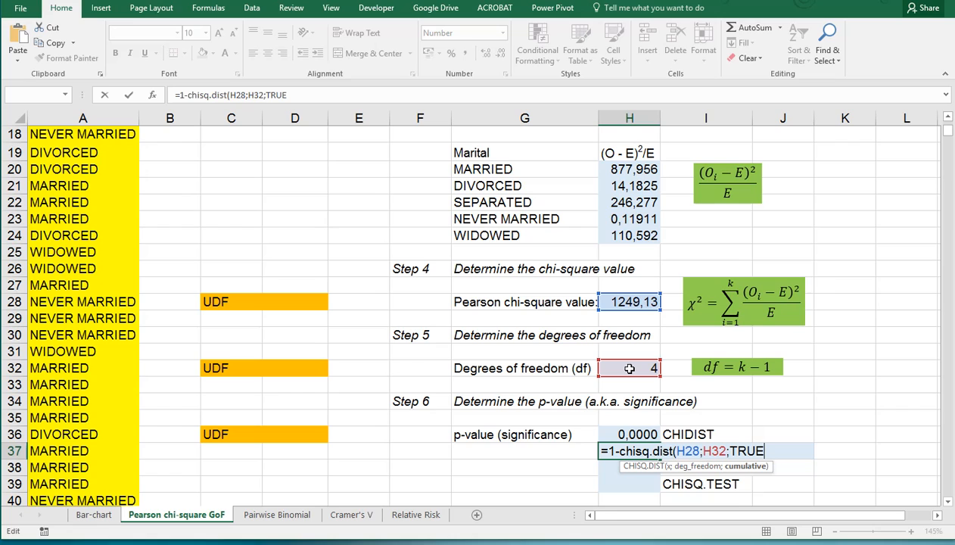
key("Enter")
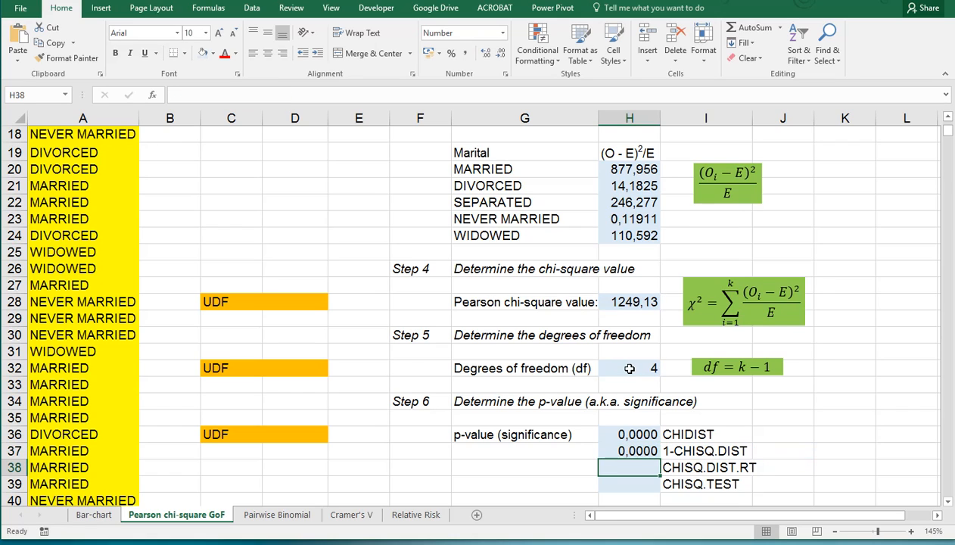
mouse_move(636, 454)
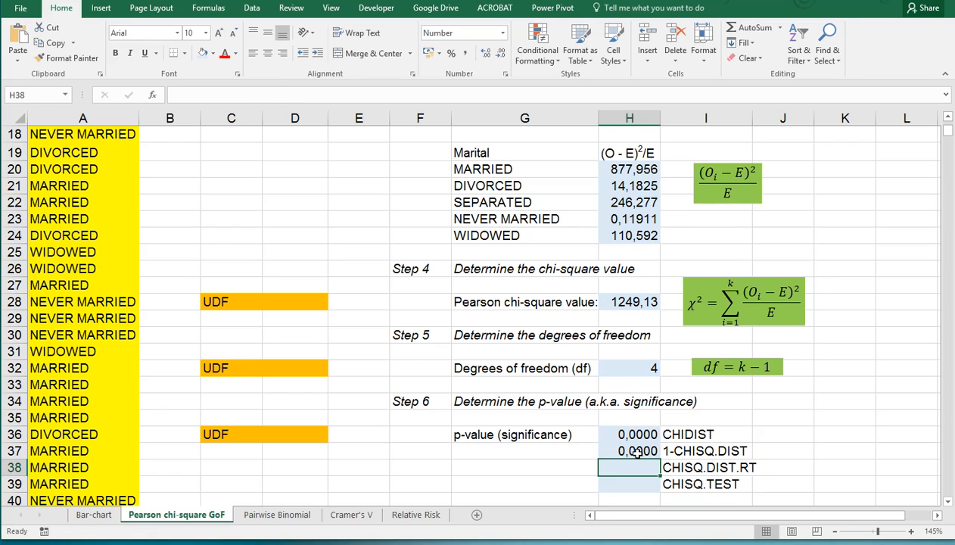
left_click(629, 451)
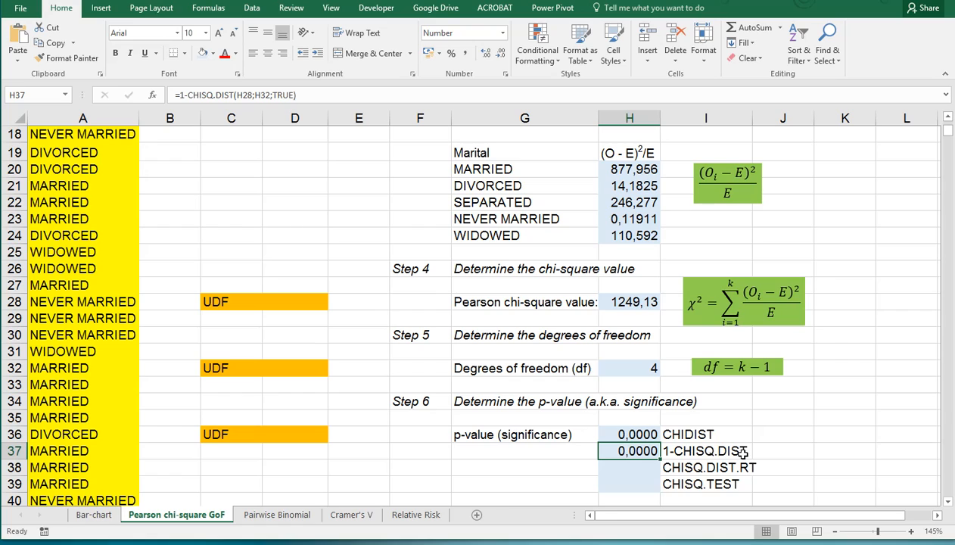
left_click(635, 467)
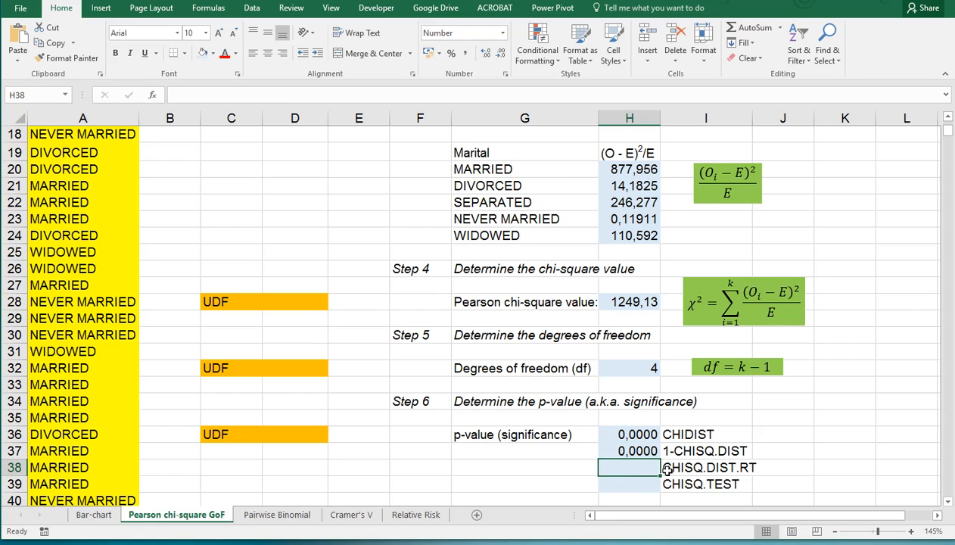
Enter =CHISQ.DIST.RT(H28;H32) in H38 for a p-value of 0,0000
type("=")
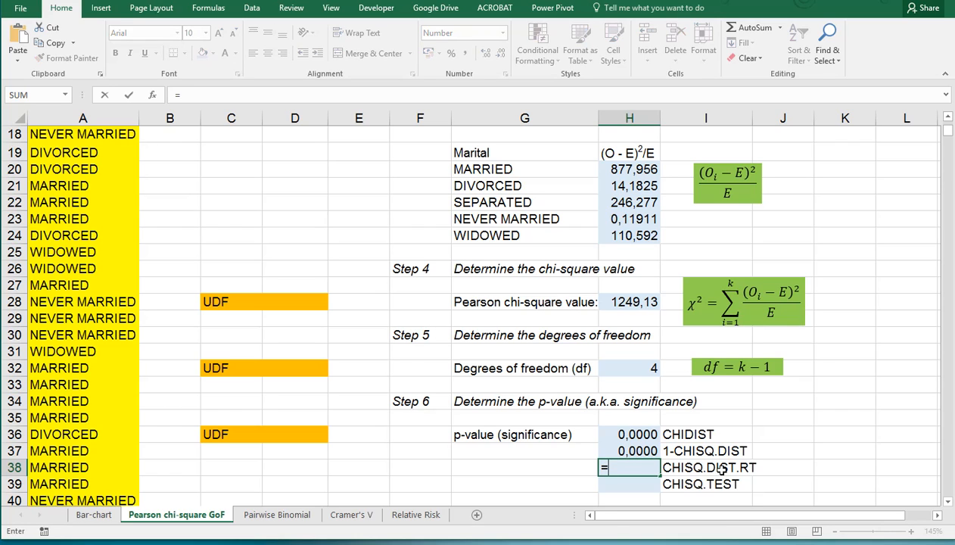
type("=chisq")
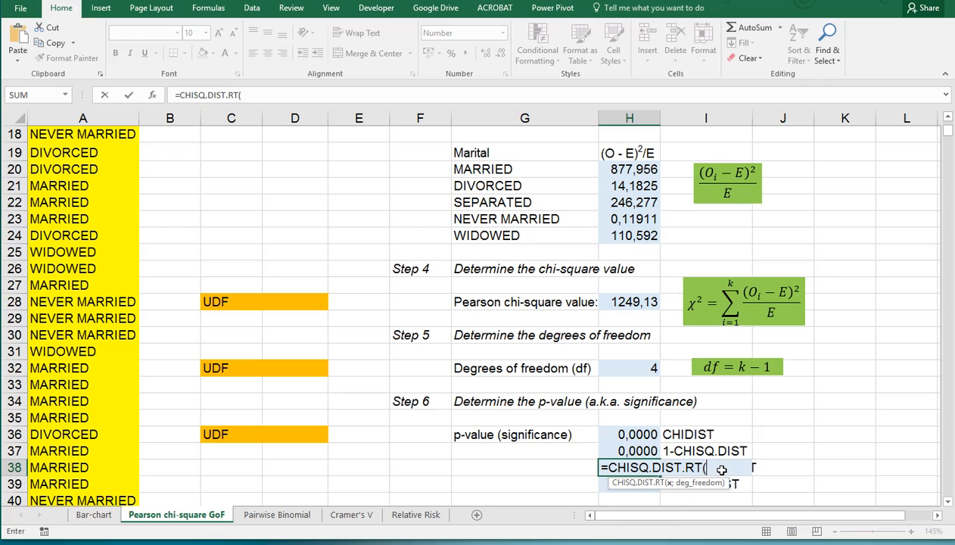
mouse_move(613, 335)
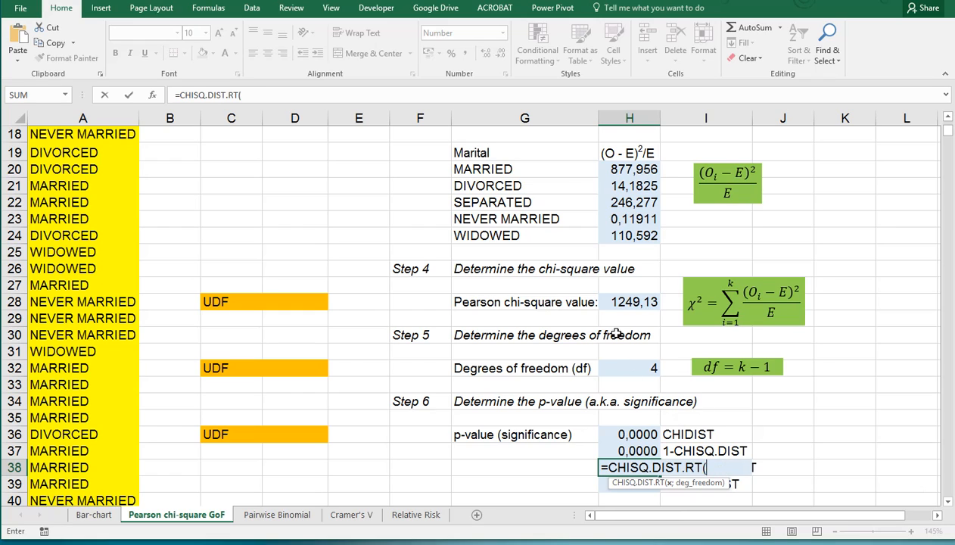
left_click(629, 301)
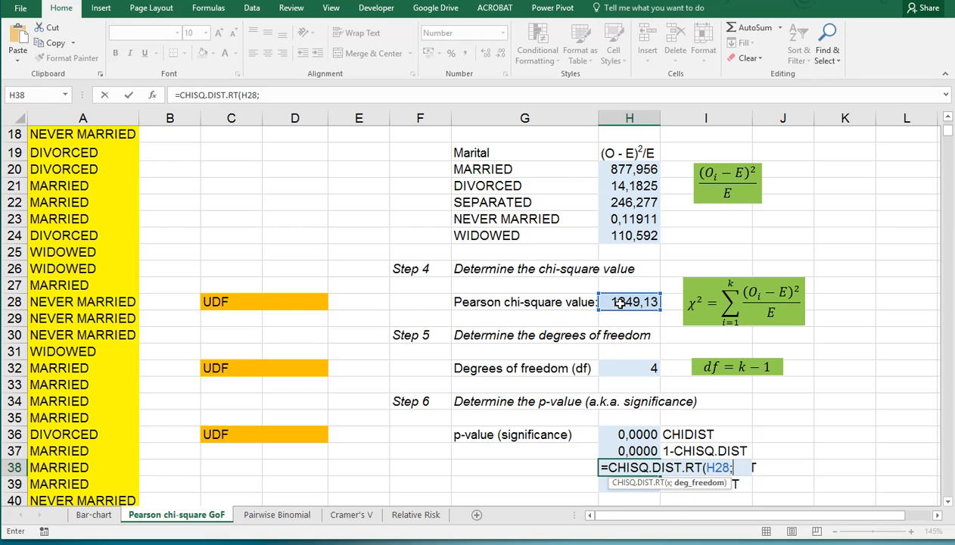
left_click(628, 368)
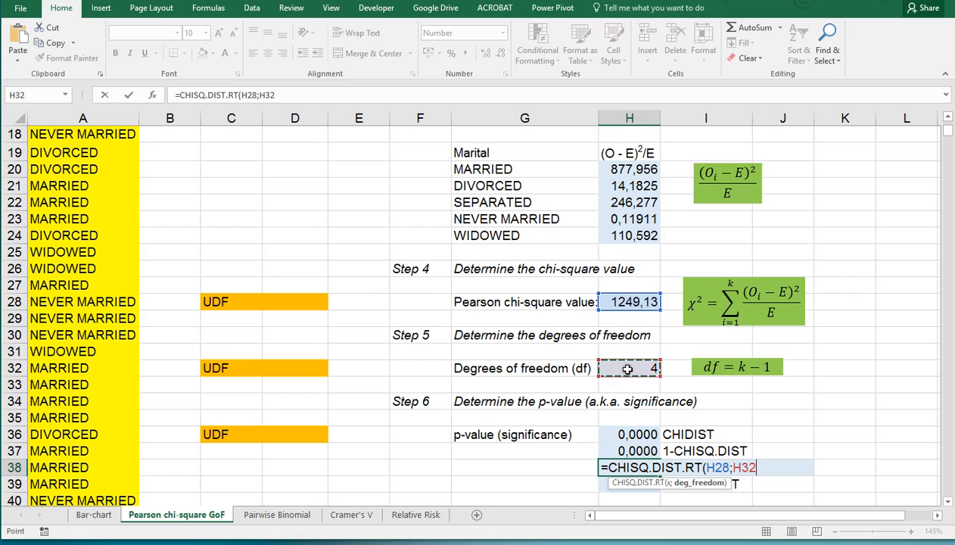
key("Enter")
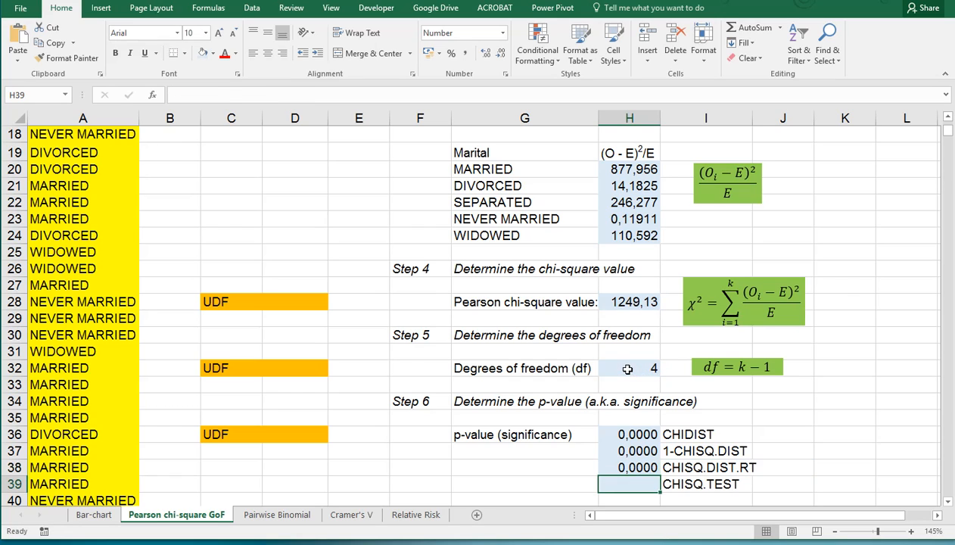
left_click(636, 467)
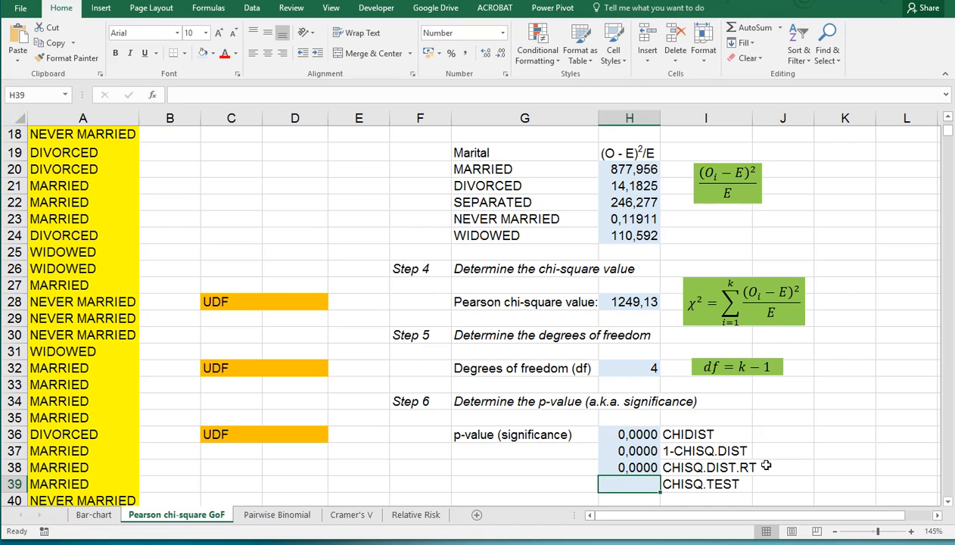
Enter =CHISQ.TEST(H10:H14;I10:I14) in H39 for a p-value of 0,0000
type("=chi")
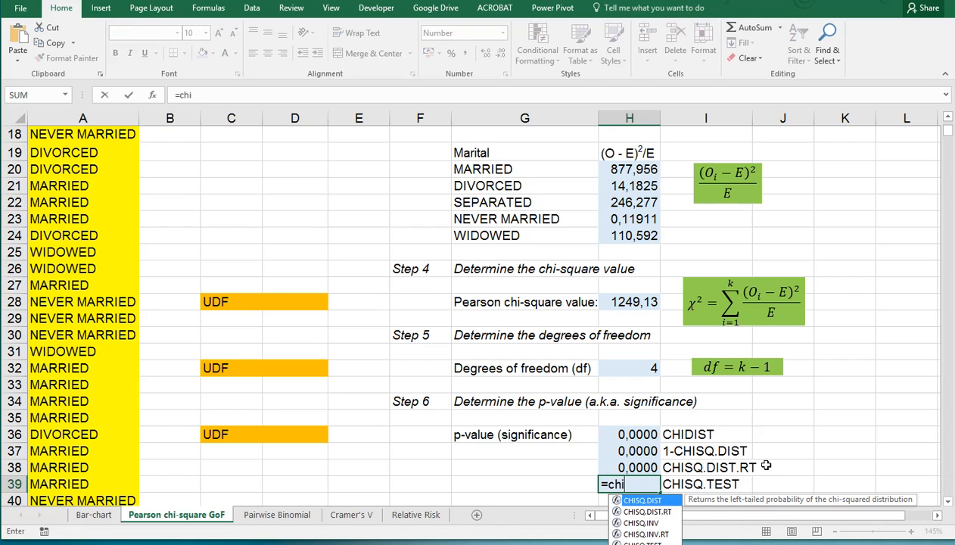
type("sq.test(")
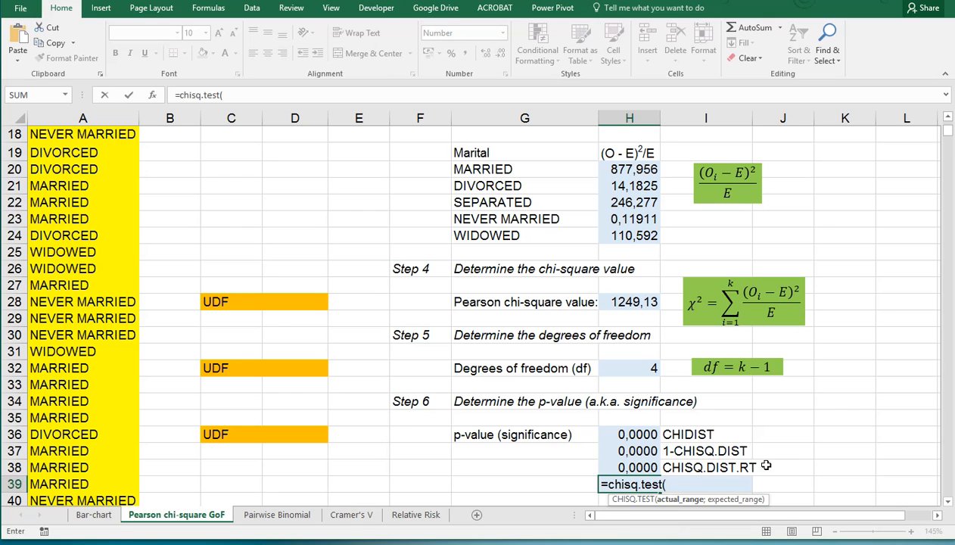
scroll("up", 3)
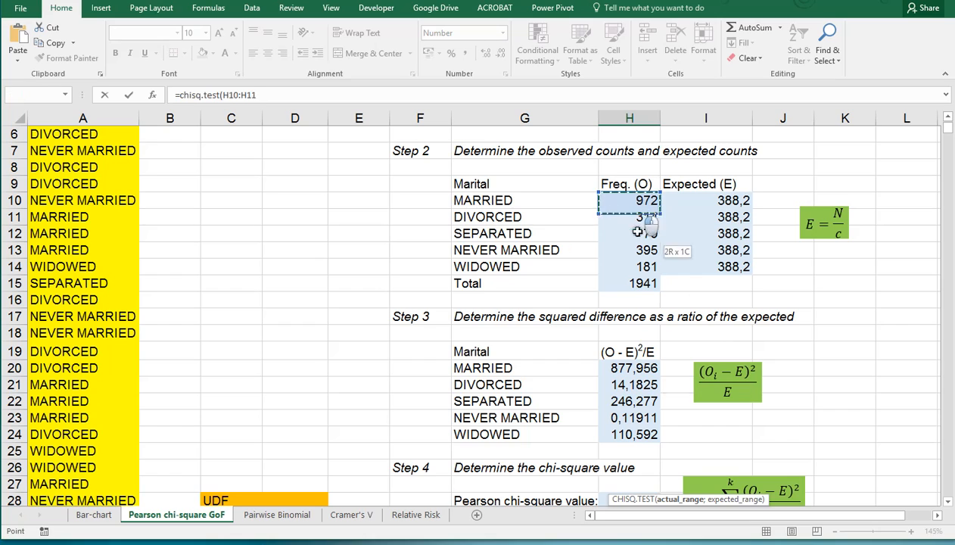
left_click_drag(629, 200, 629, 267)
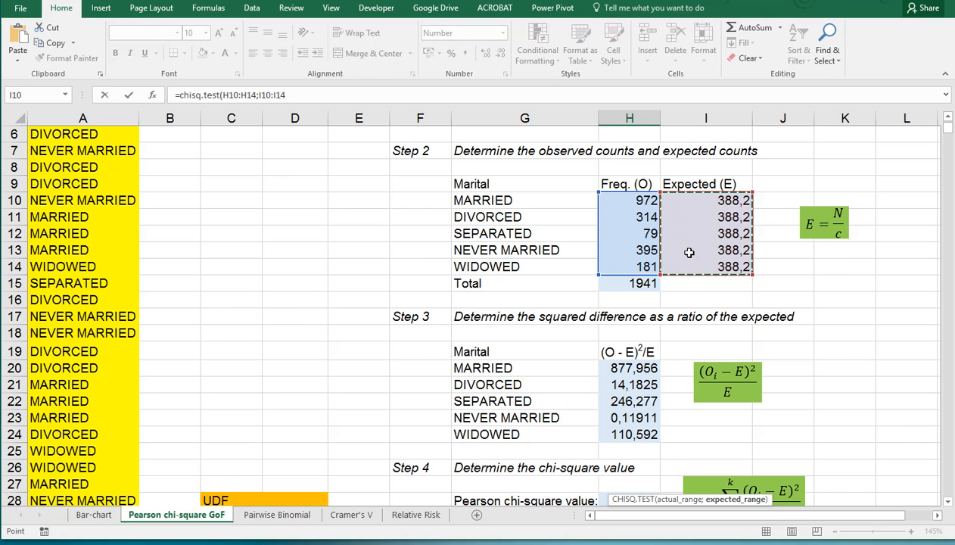
key("Enter")
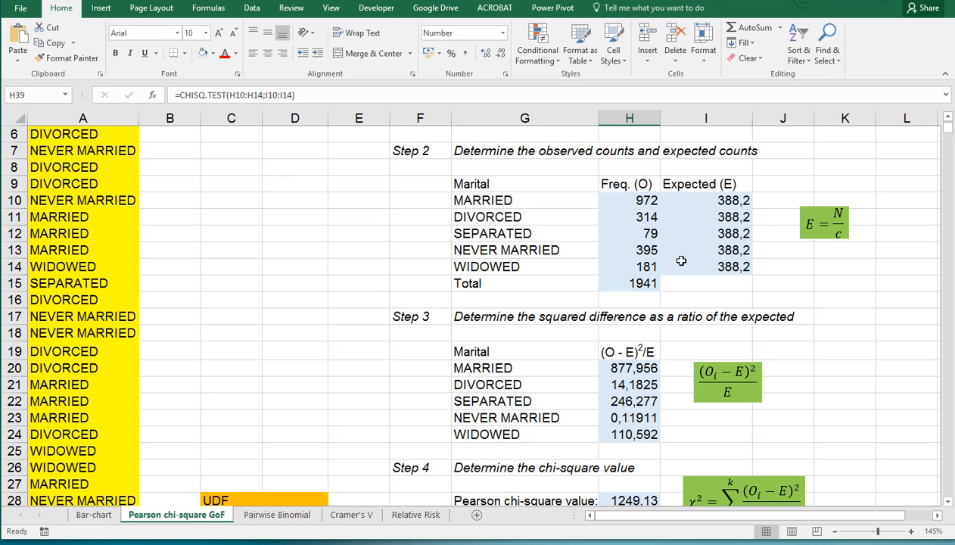
scroll("down", 3)
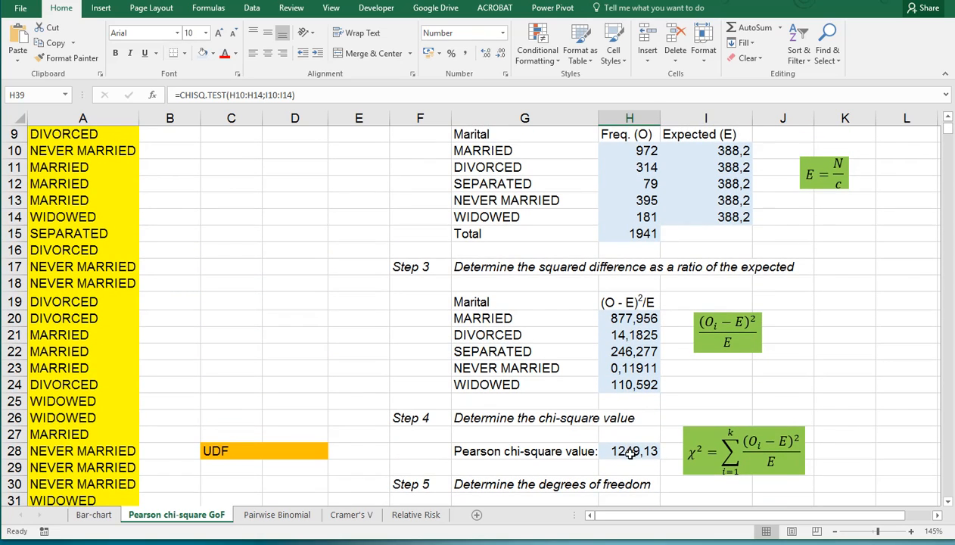
scroll("down", 3)
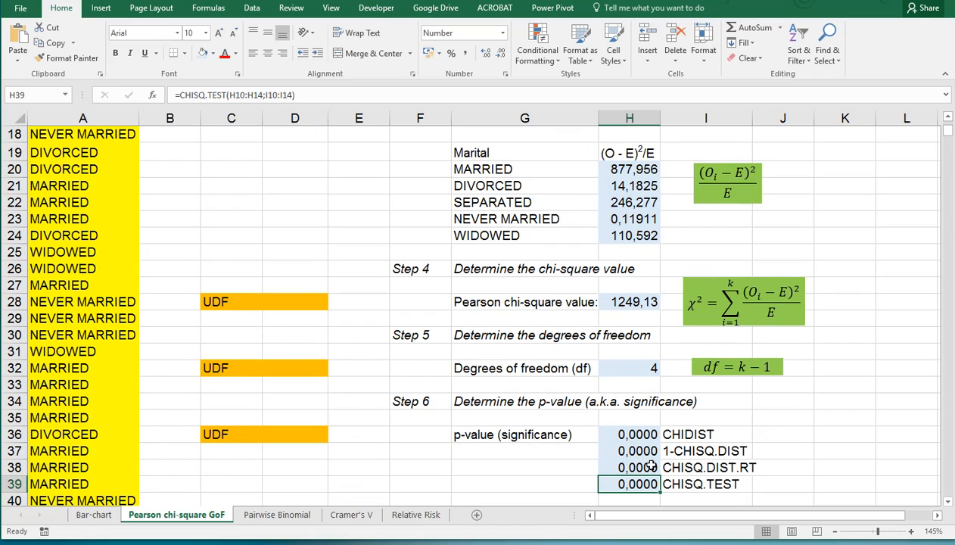
left_click(629, 301)
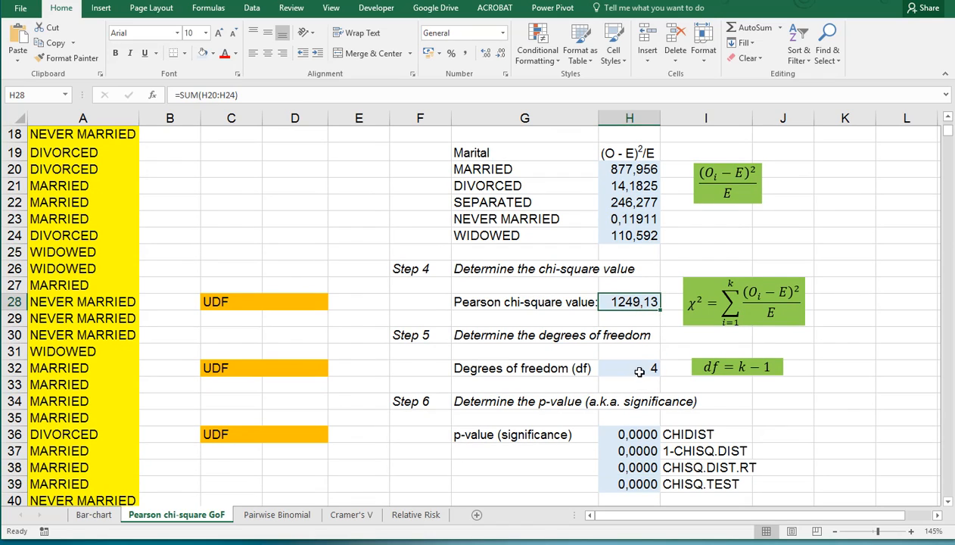
left_click(629, 368)
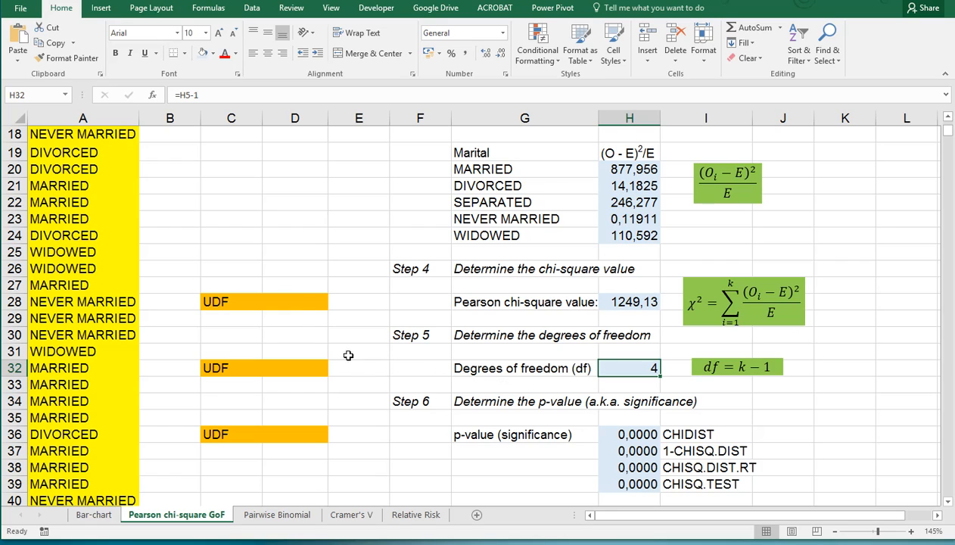
left_click(294, 301)
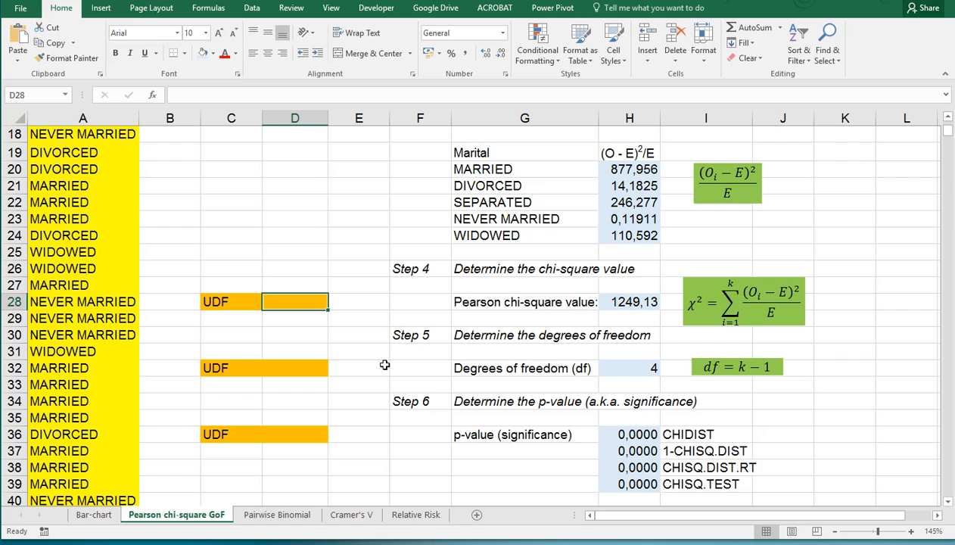
Enter =pcsgof over the marital data A2:A1942 with argument 1, giving 1246,121
type("=")
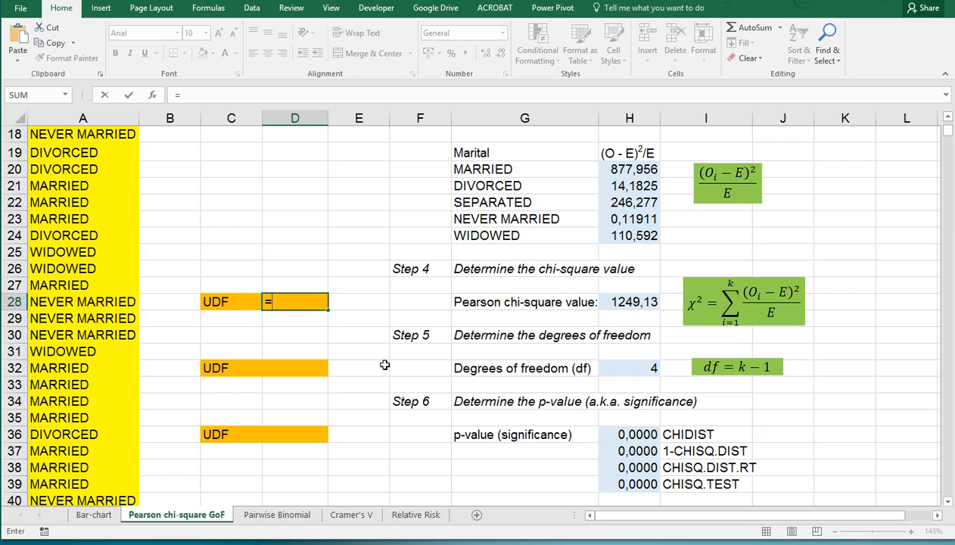
type("p")
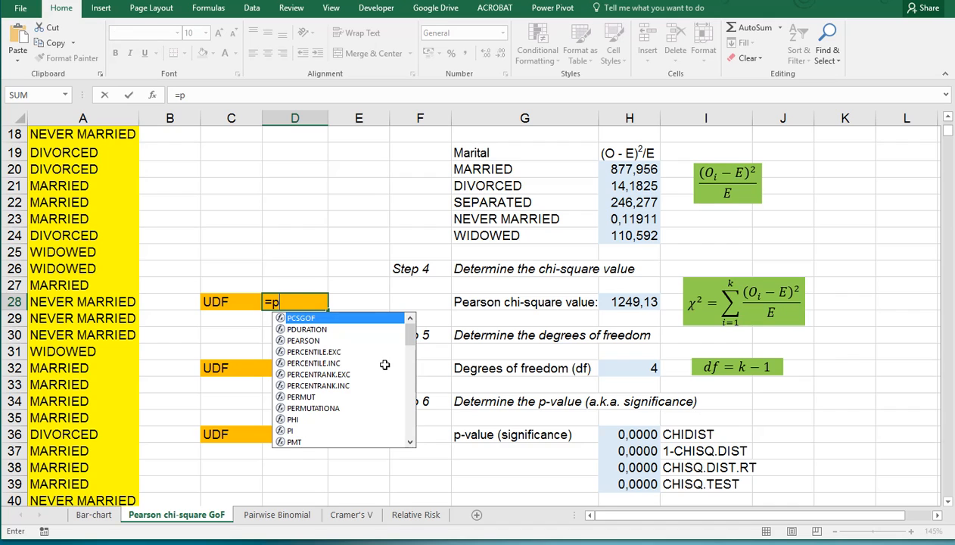
type("csgof(A2:A1942")
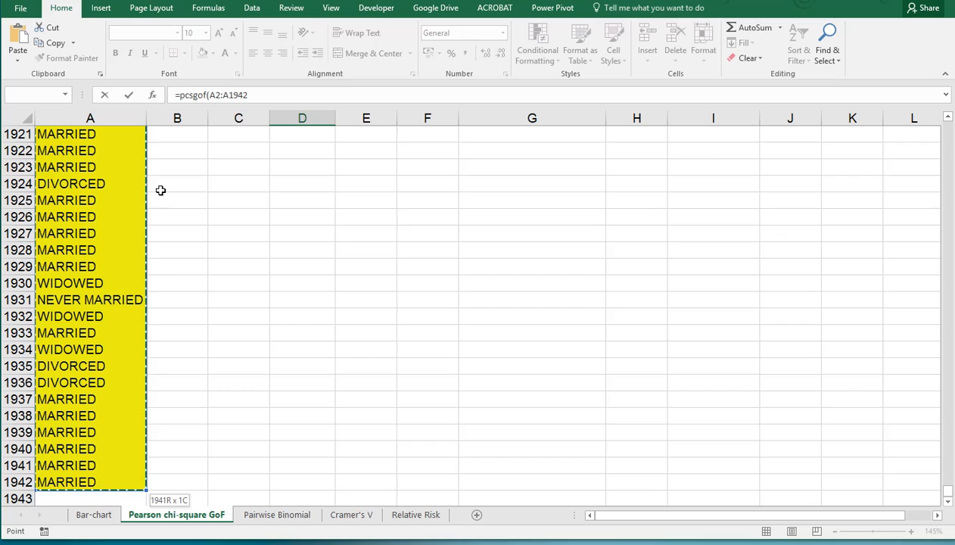
type(";1")
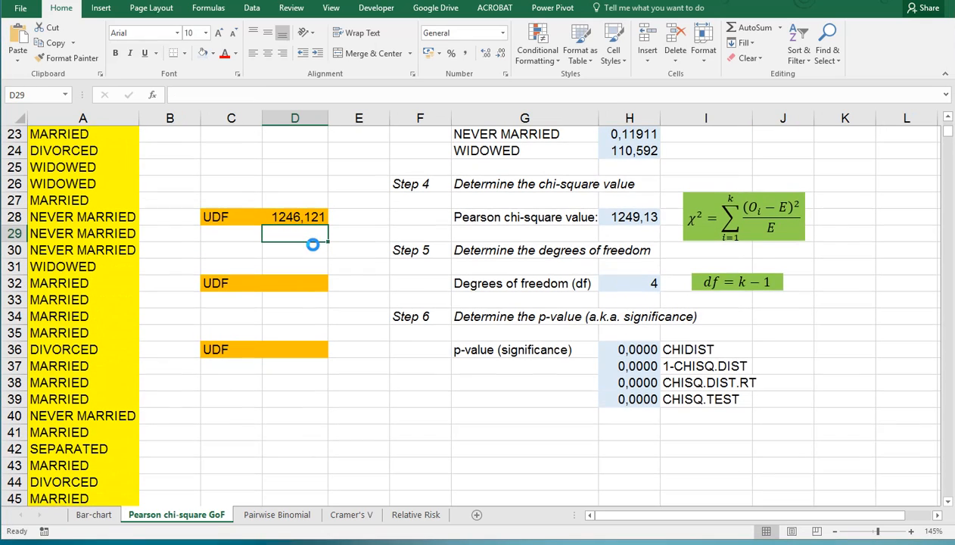
scroll("down", 3)
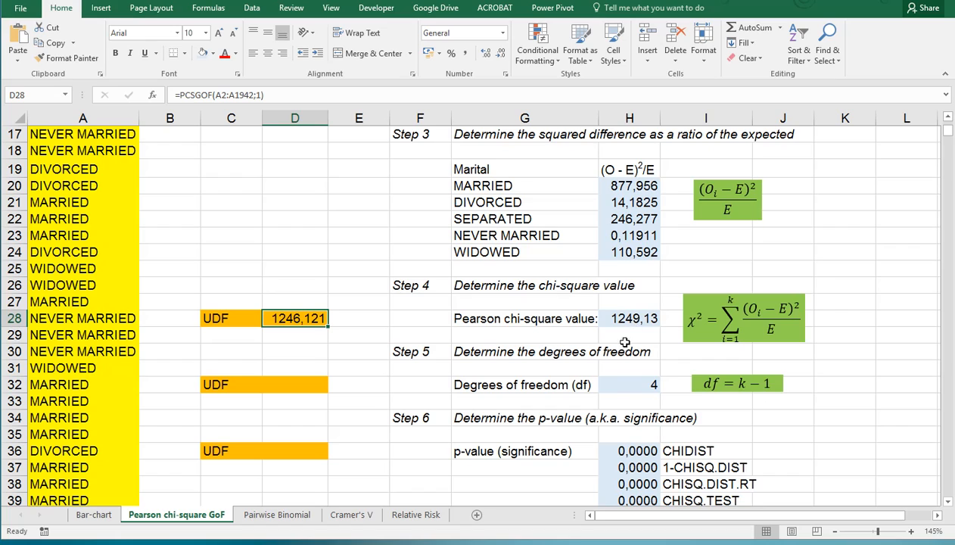
mouse_move(627, 384)
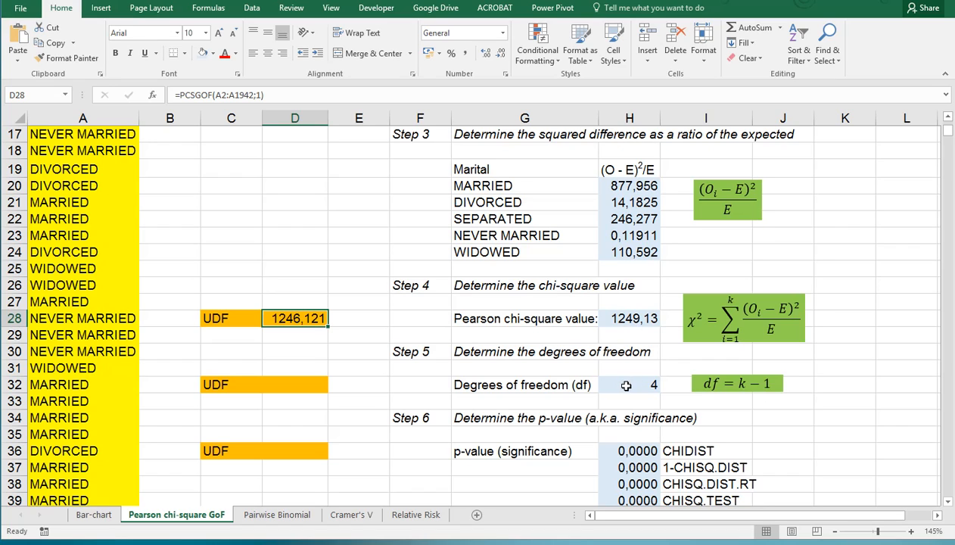
mouse_move(564, 451)
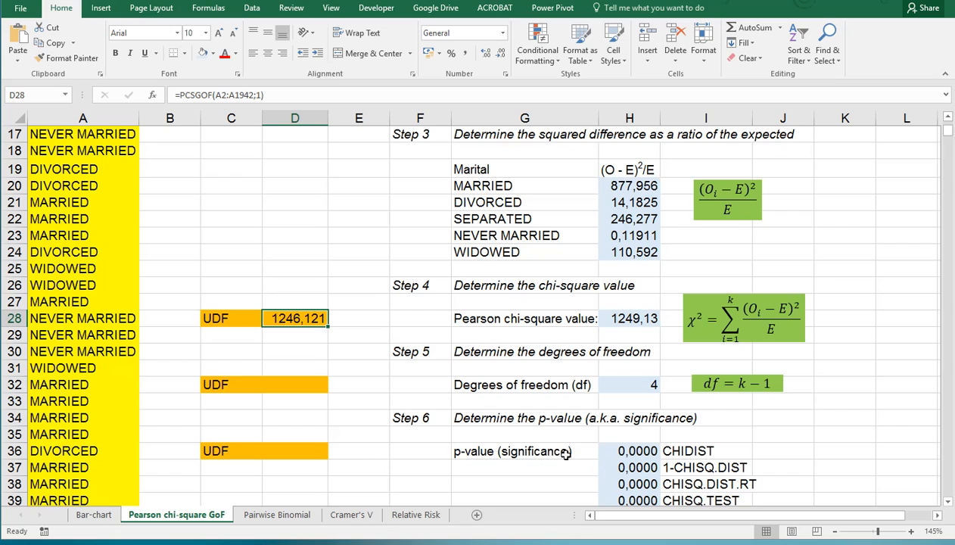
mouse_move(298, 318)
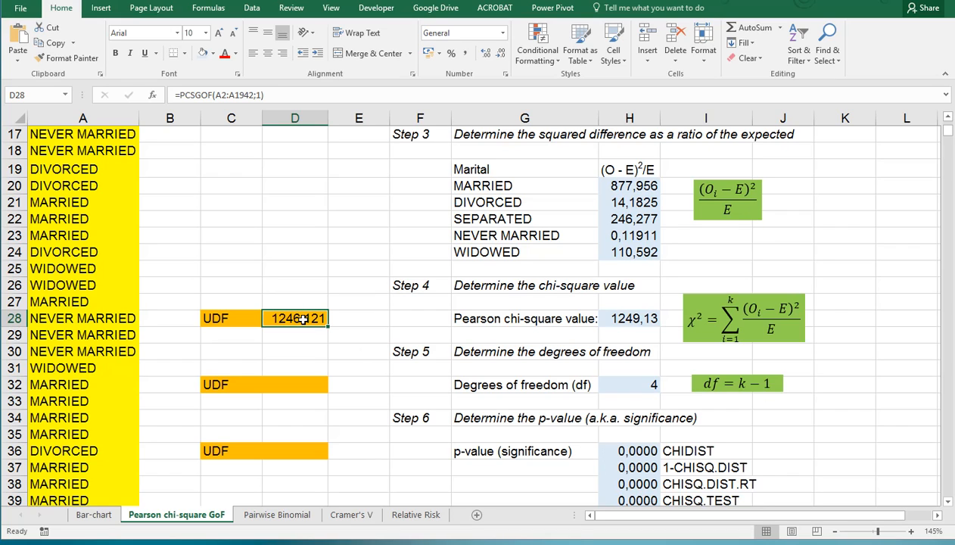